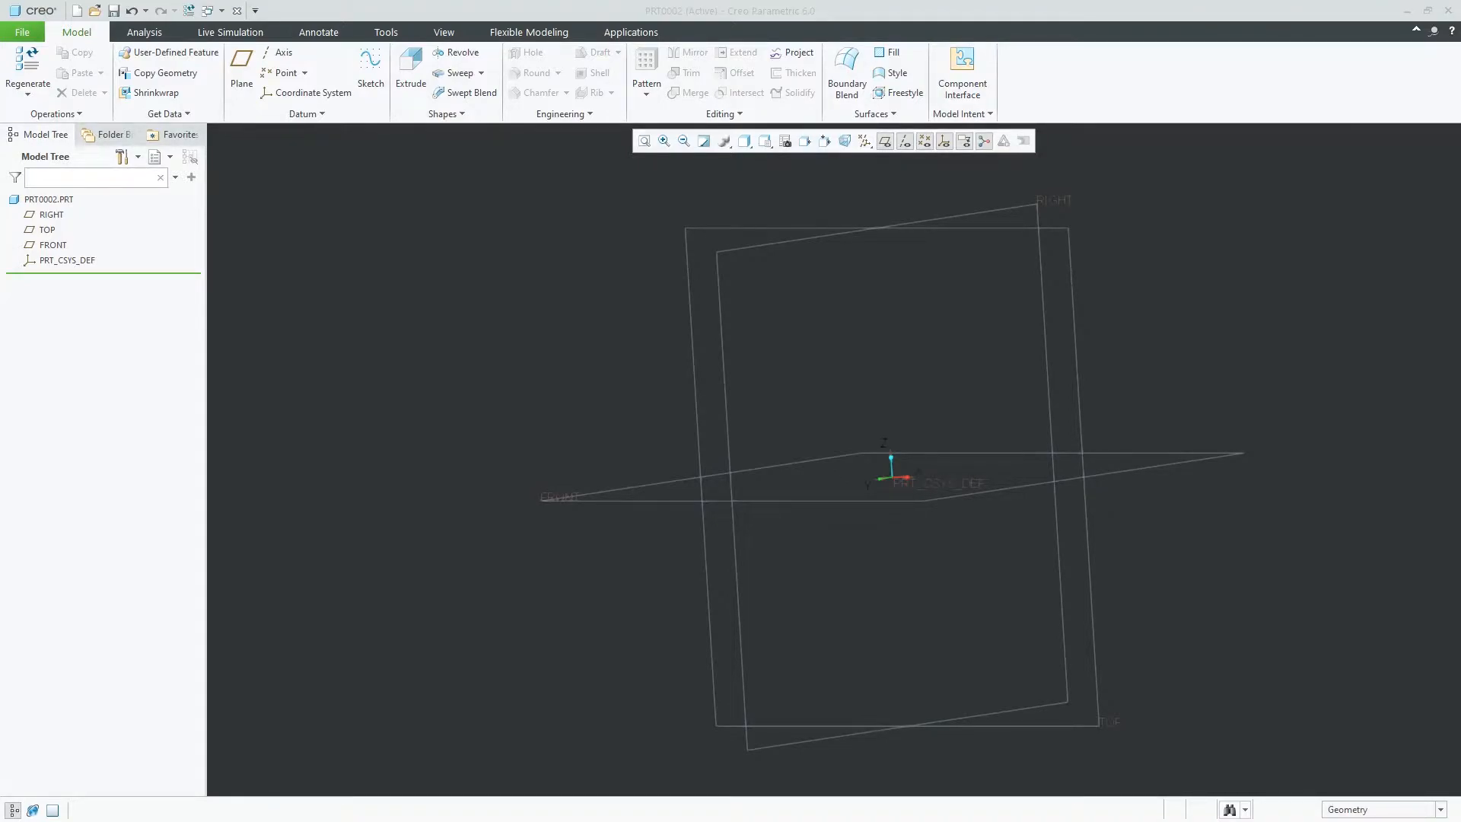
Start Sketch 1 on a datum plane of PRT0002, glancing over the Tools tab
click(369, 70)
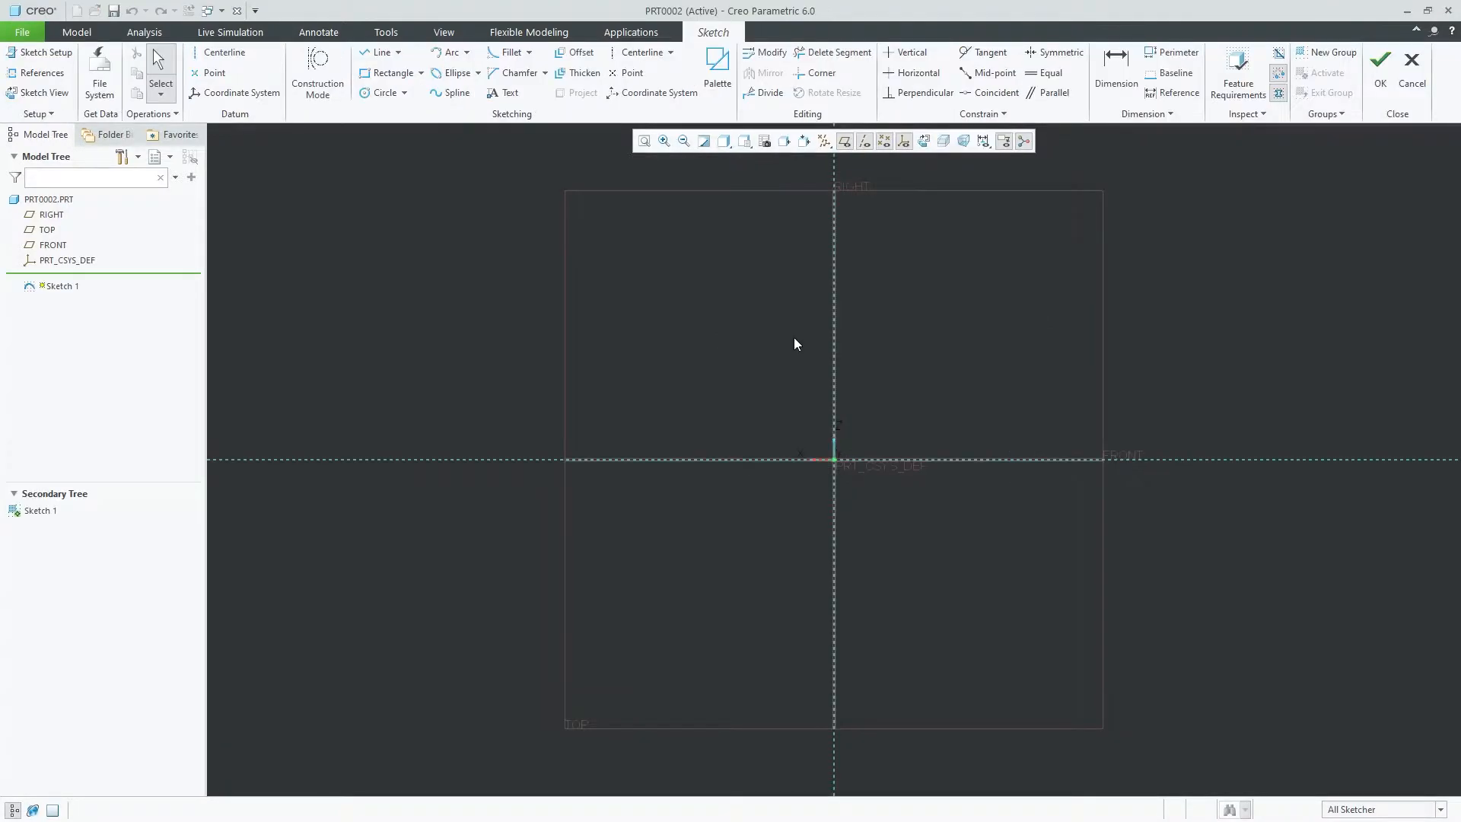
mouse_move(754, 324)
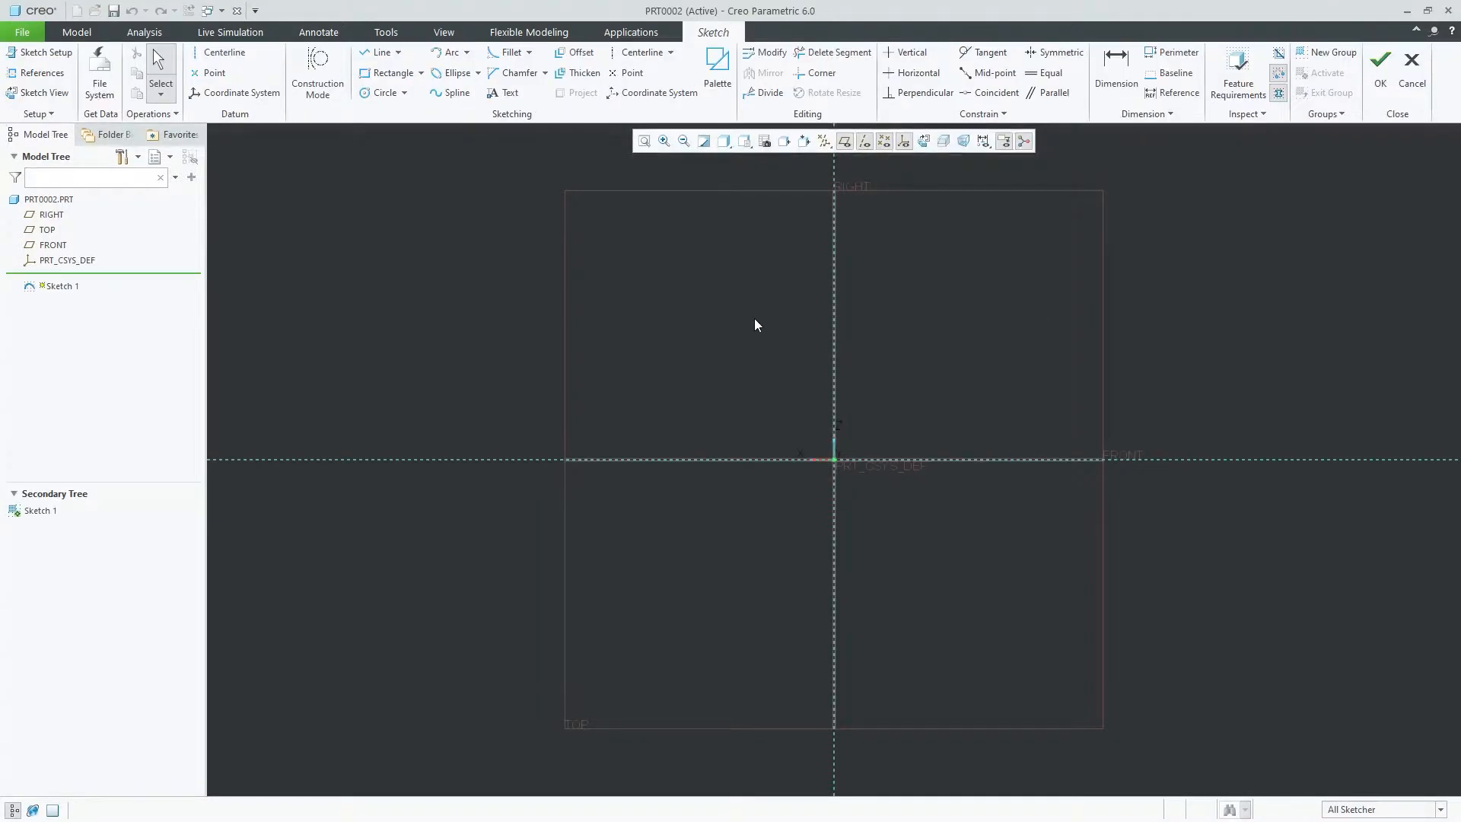
mouse_move(706, 305)
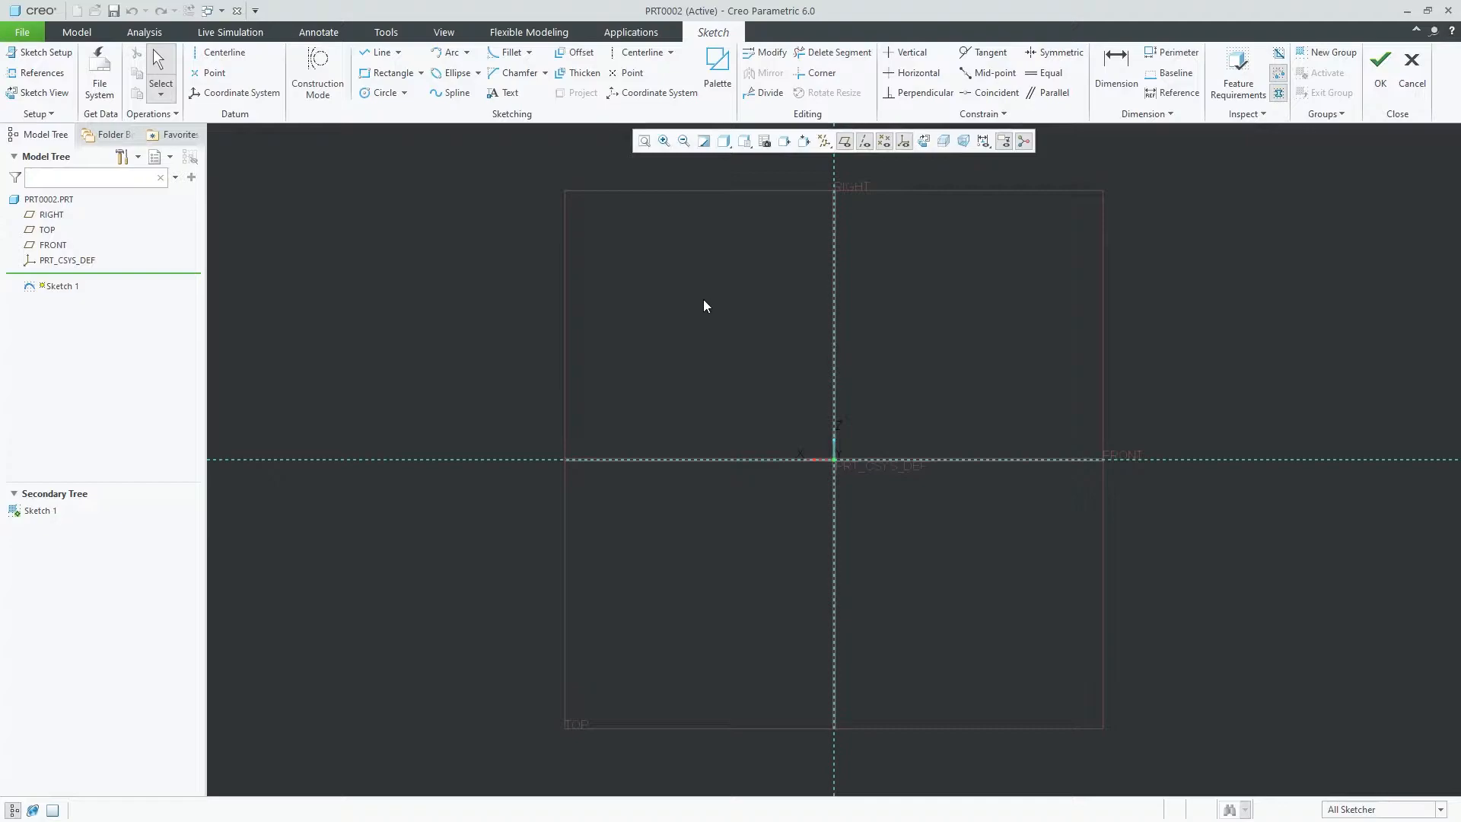
click(385, 32)
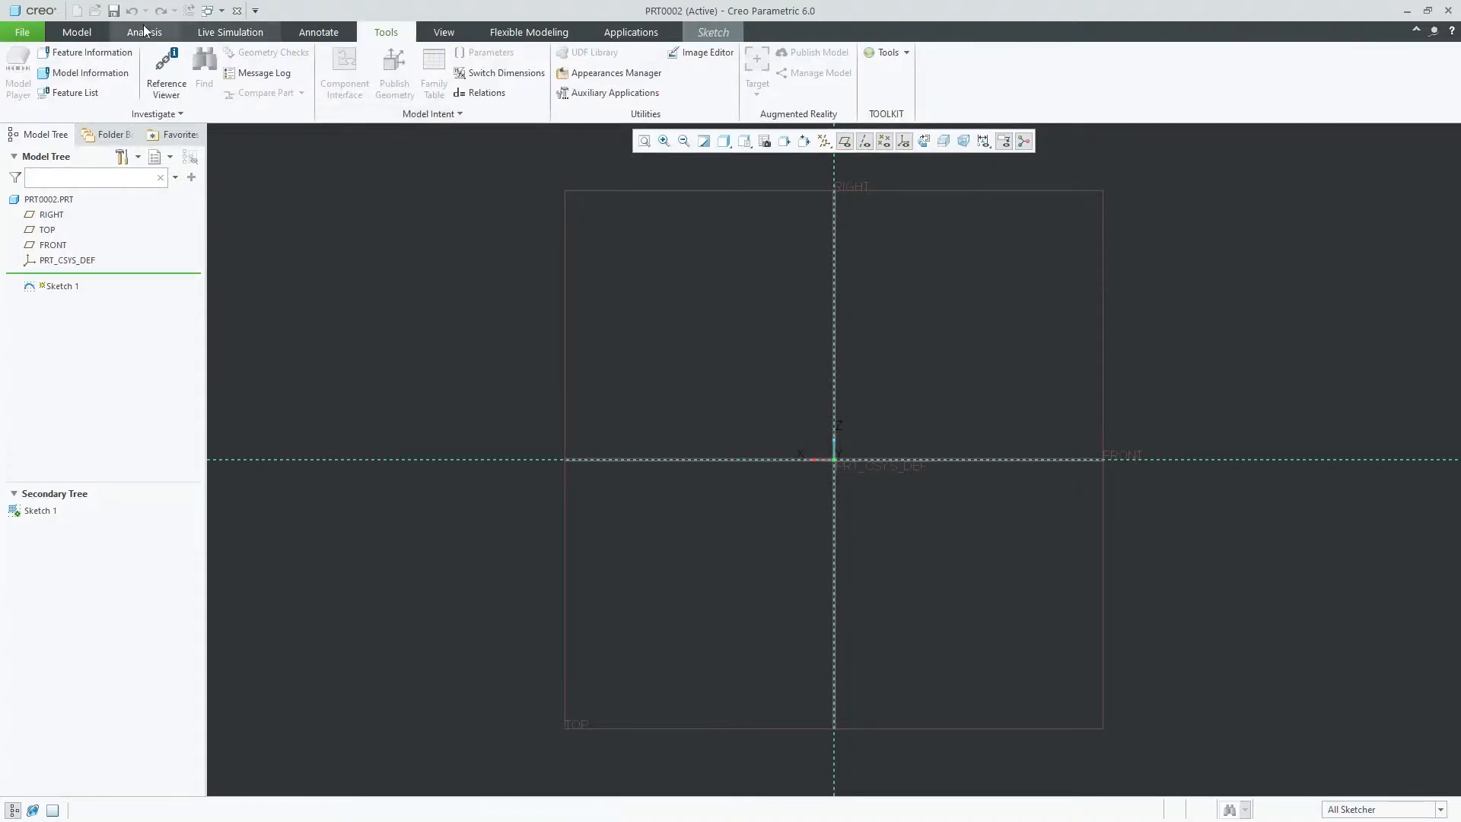
click(712, 32)
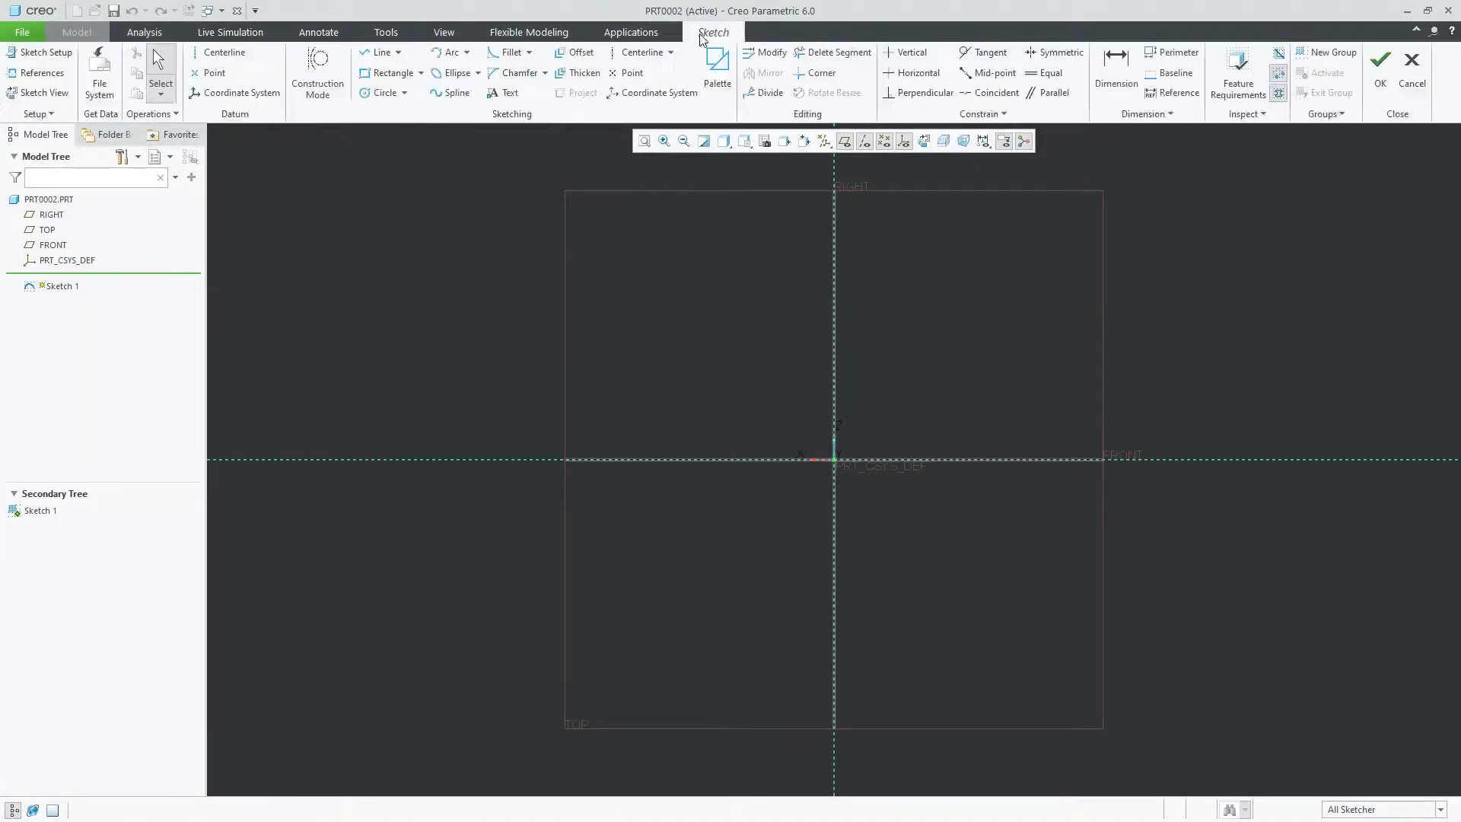
Draw a circle at the origin and set its diameter dimension to 300
click(382, 92)
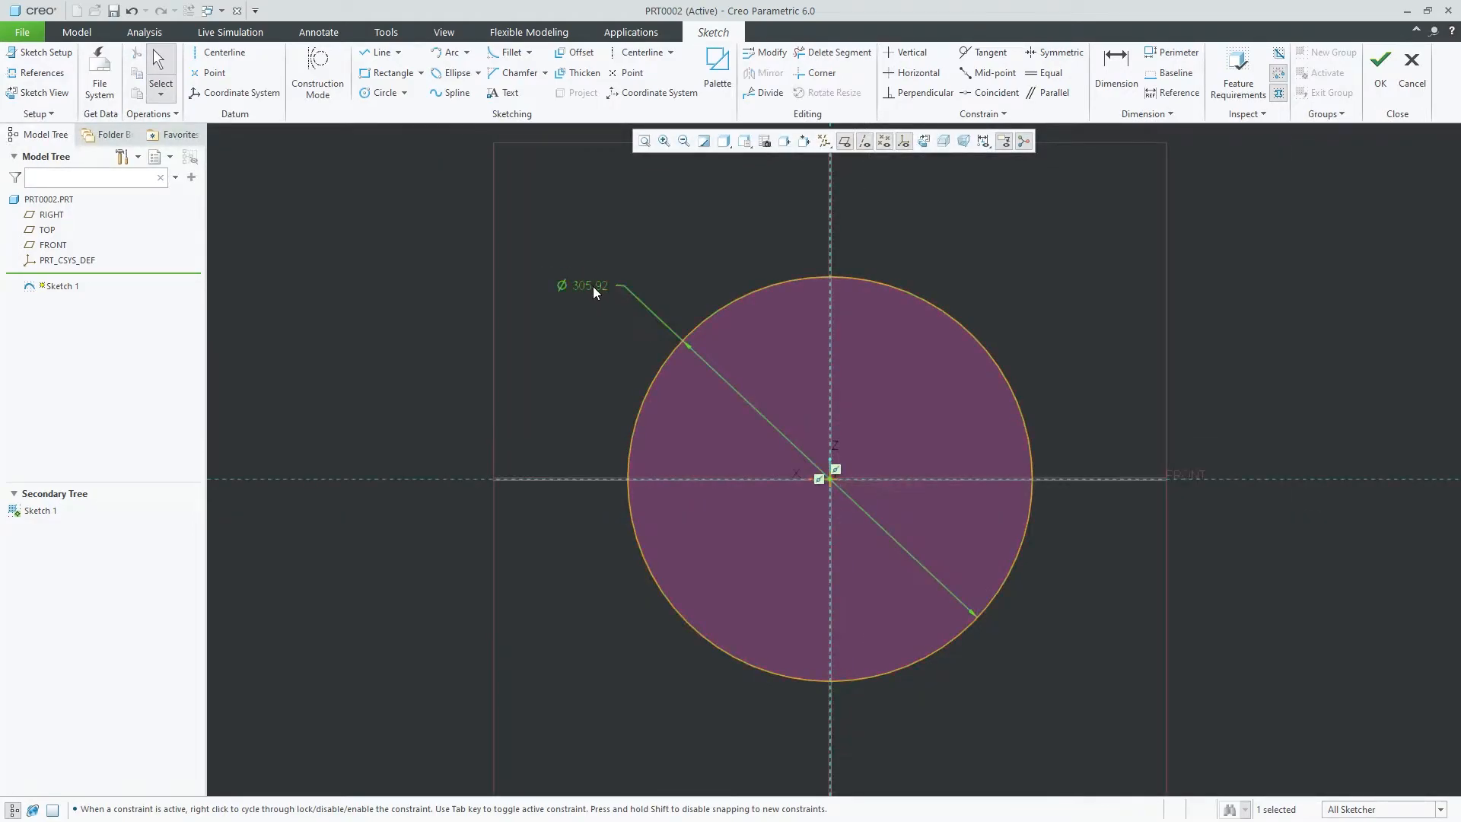
double_click(585, 286)
text(300)
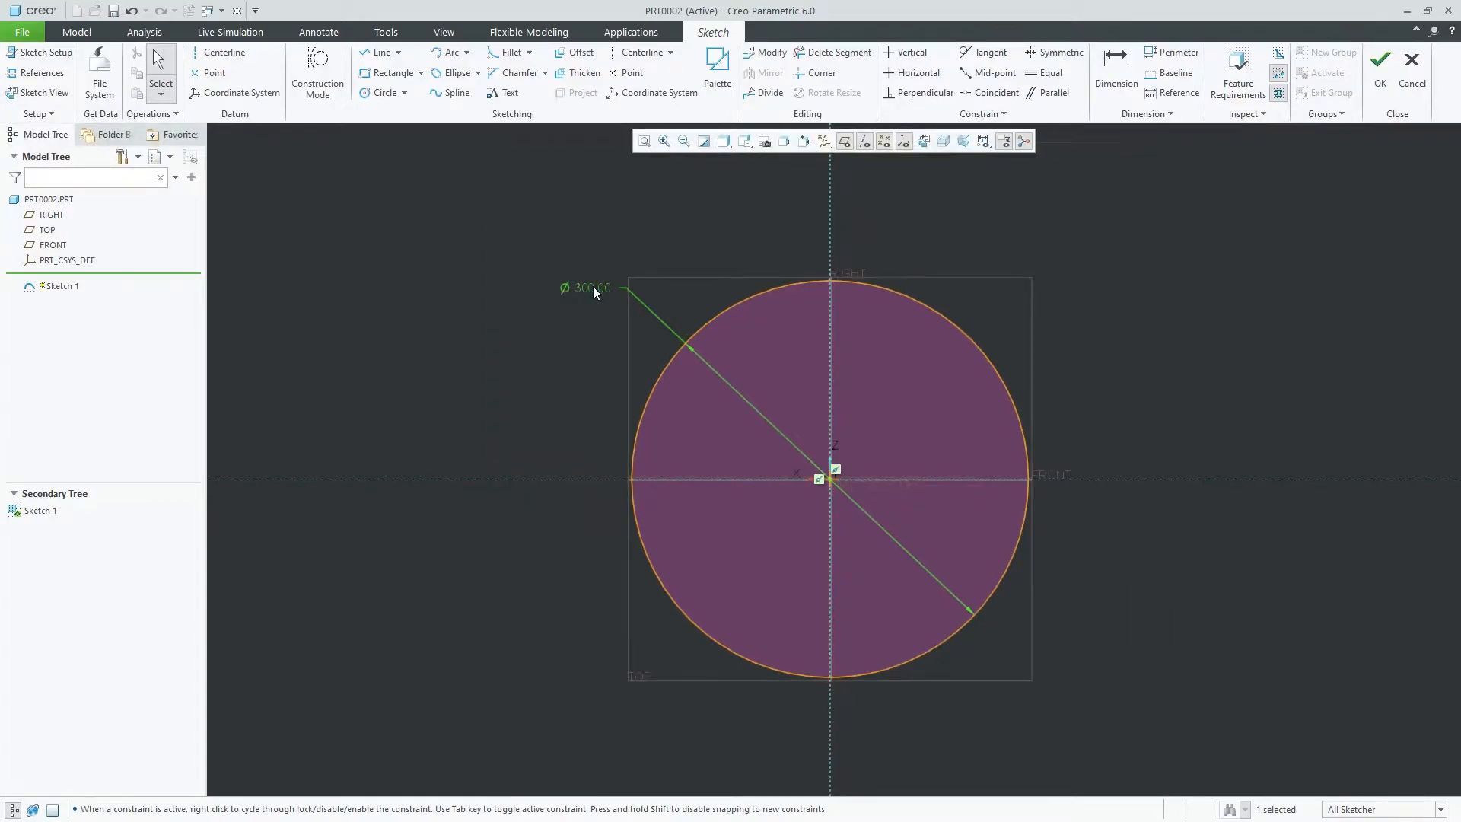
click(569, 403)
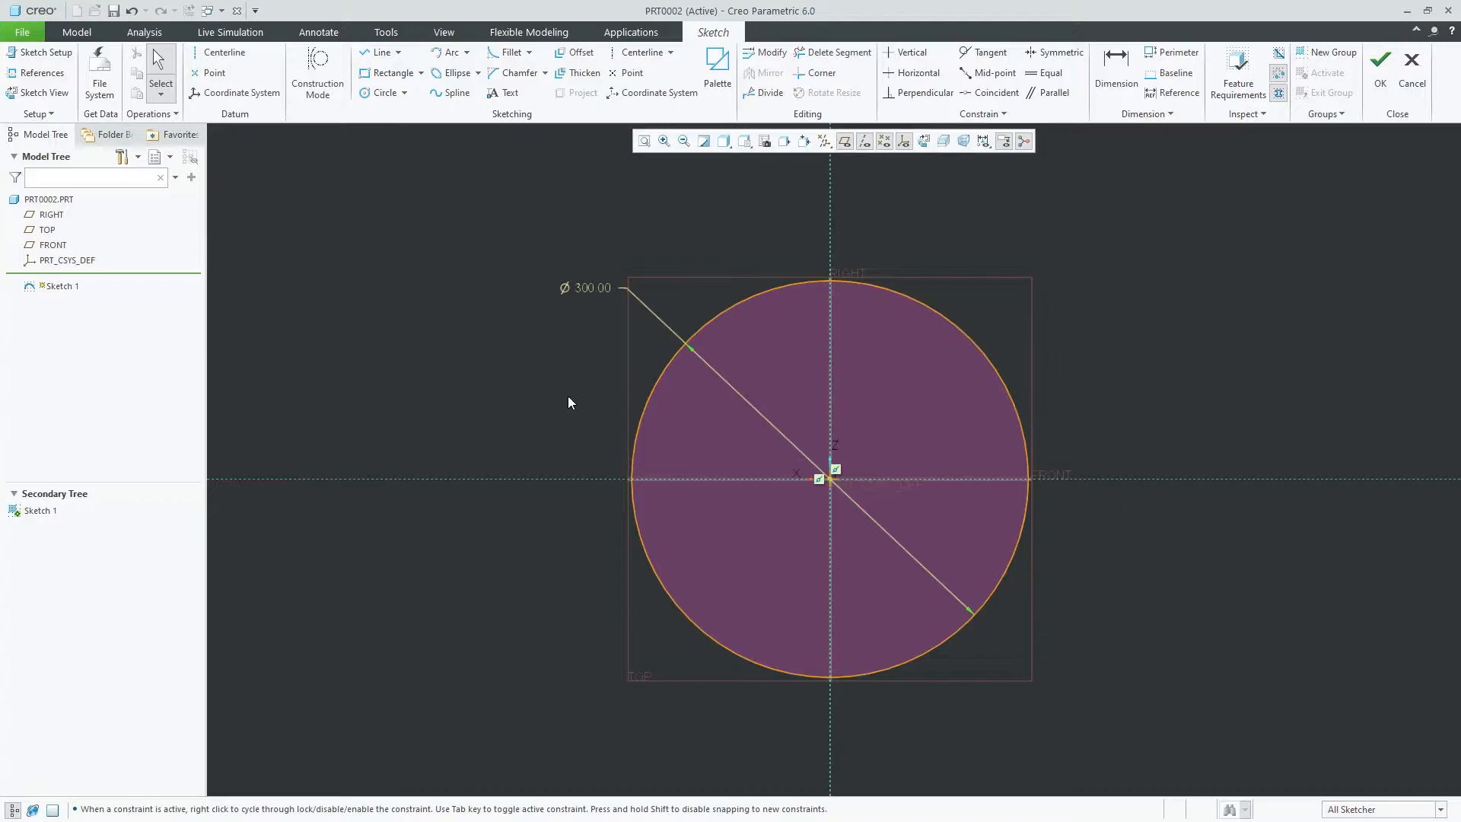
mouse_move(717, 354)
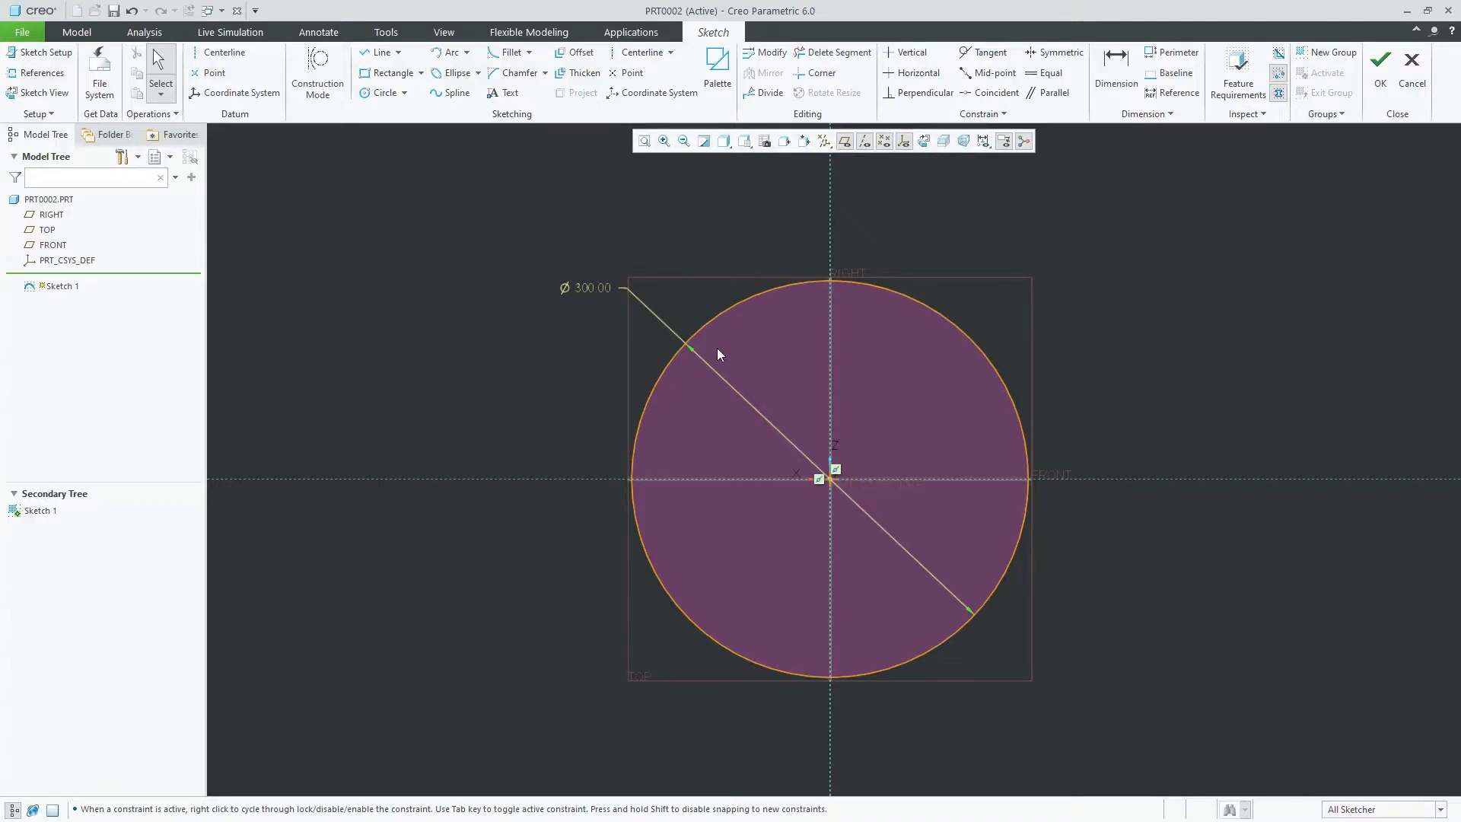
mouse_move(620, 361)
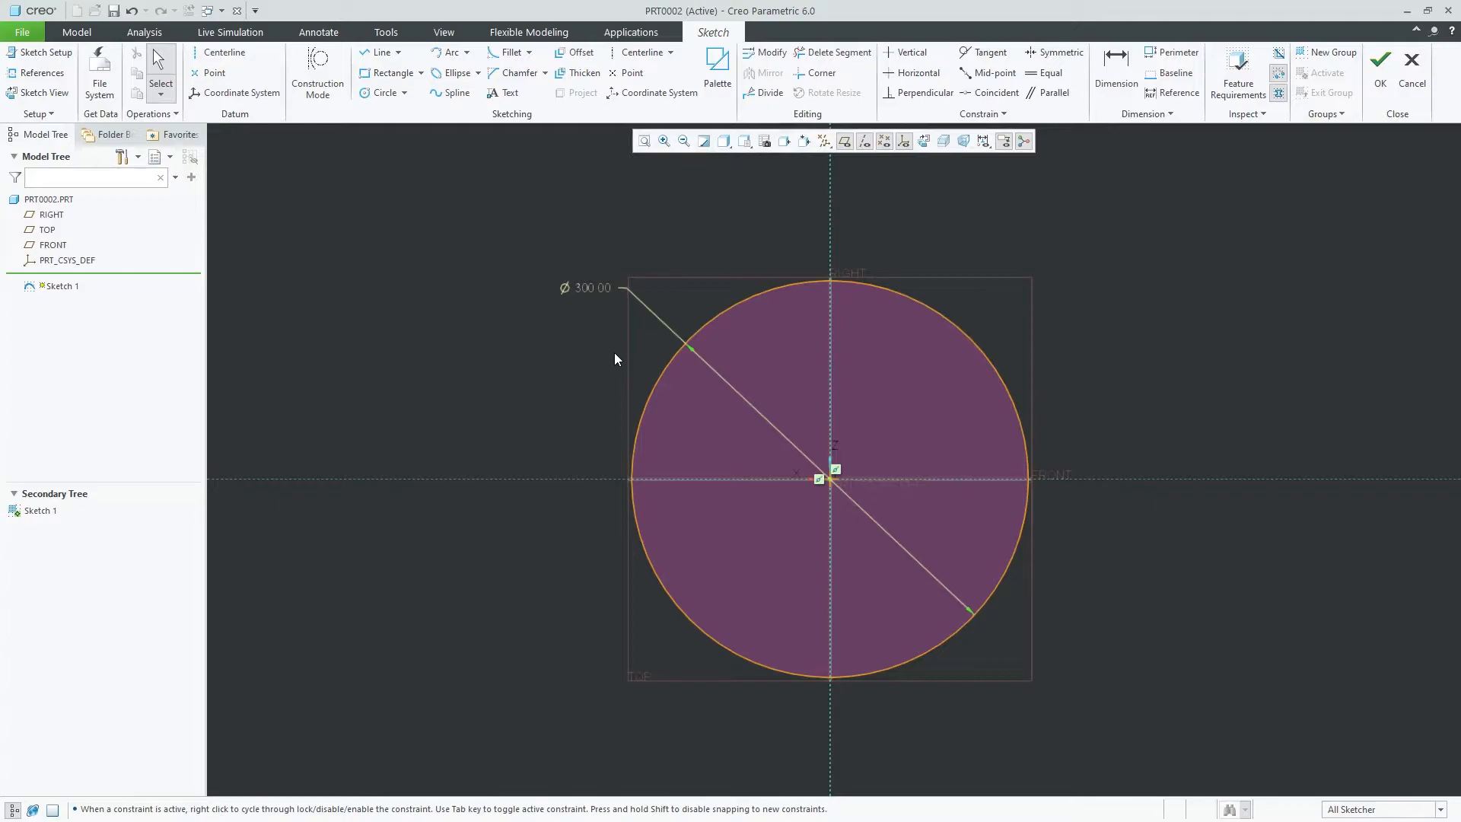
Open the Options window, close it, reopen it and head to the Sketcher category
click(22, 32)
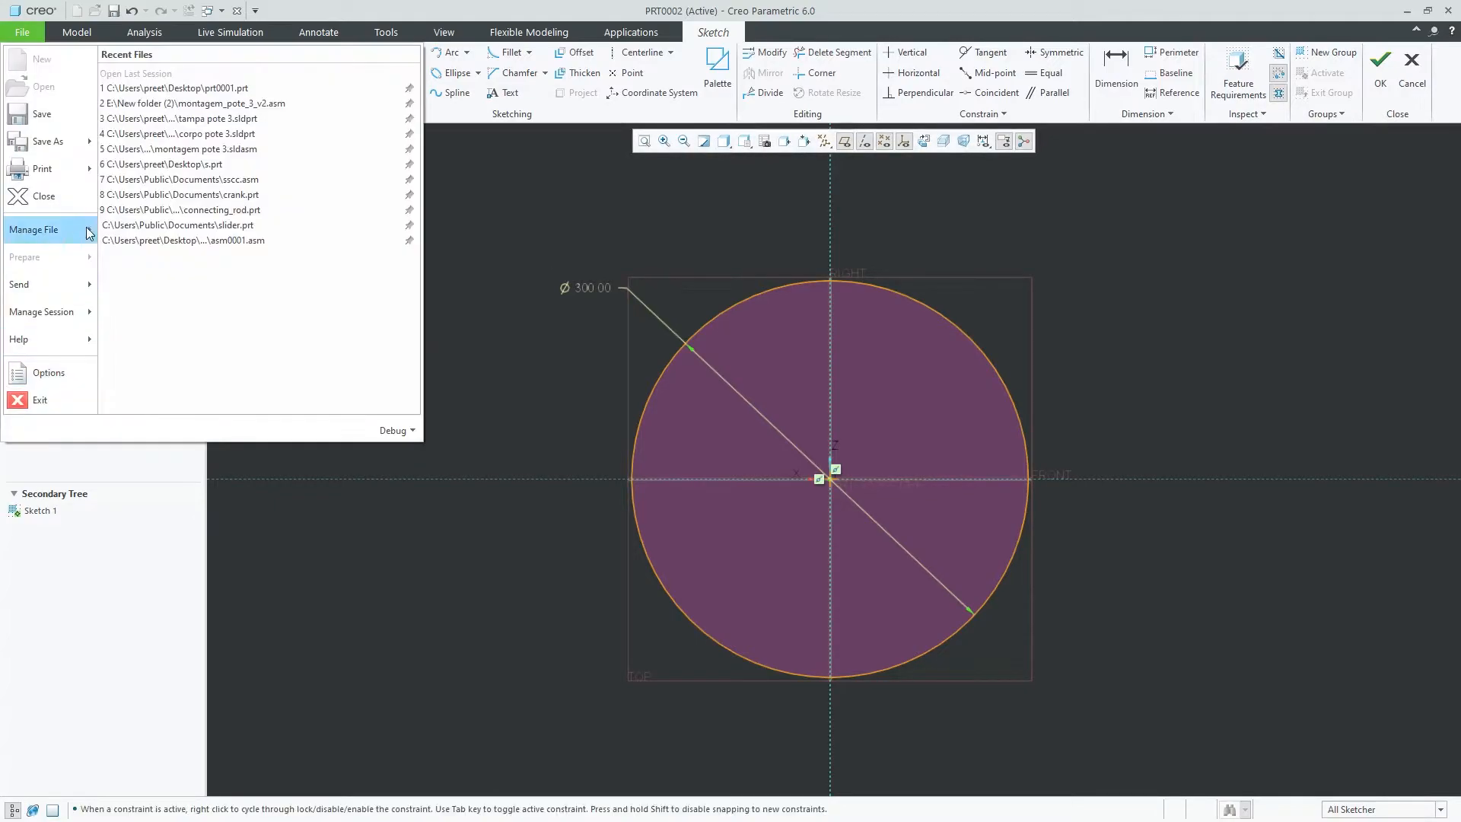
click(47, 372)
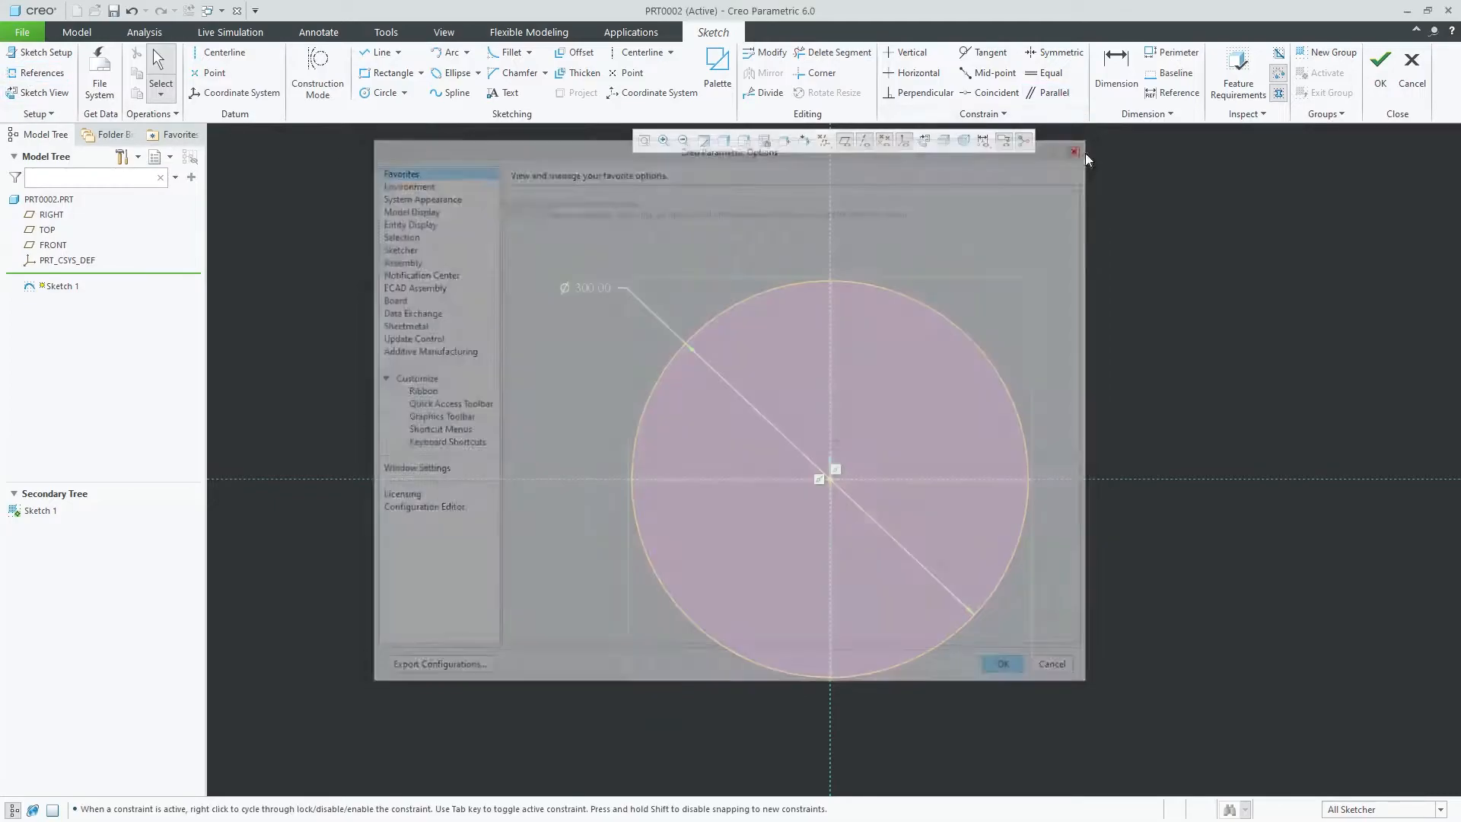
click(1072, 150)
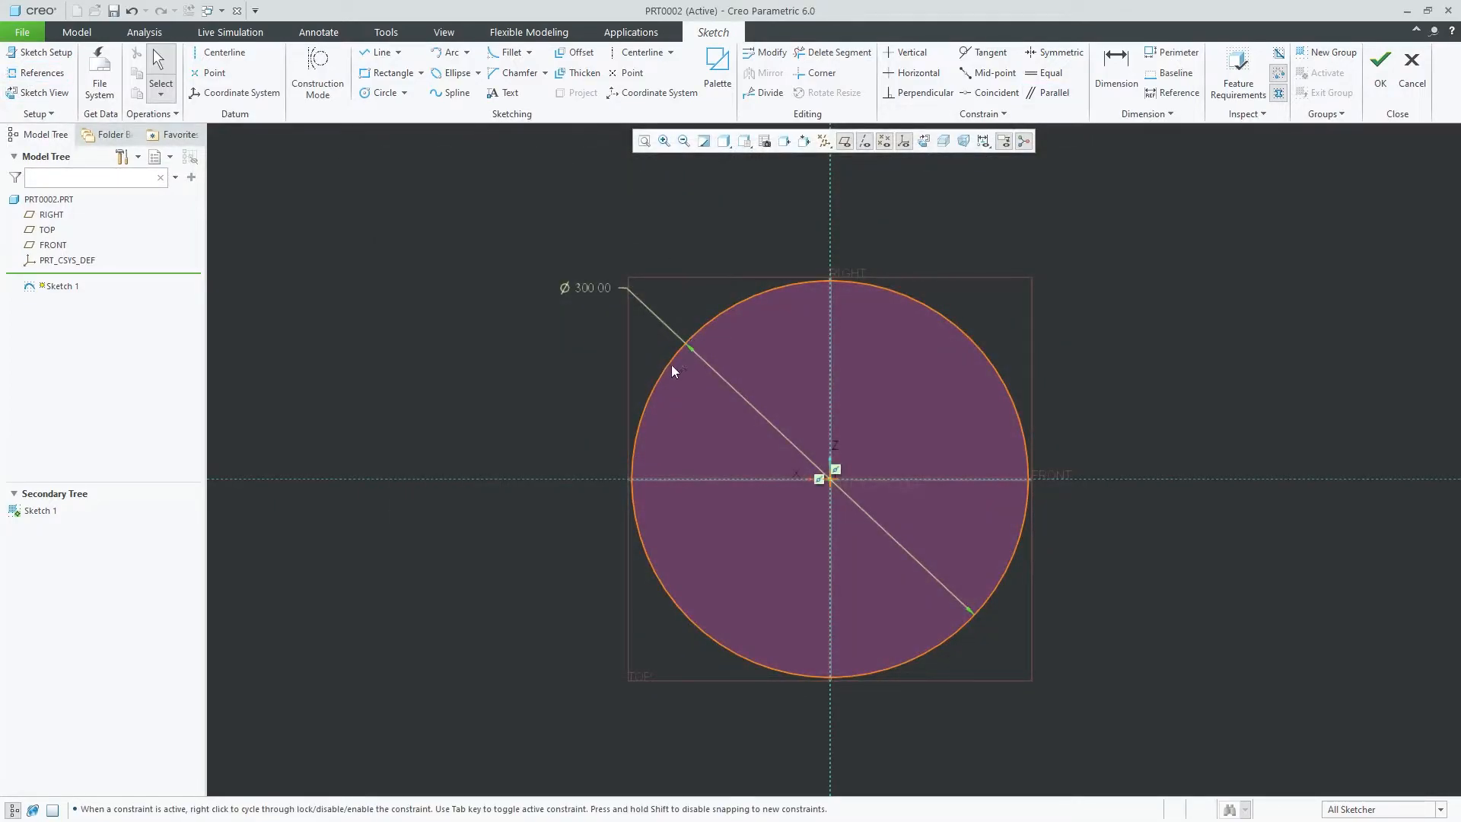
click(21, 32)
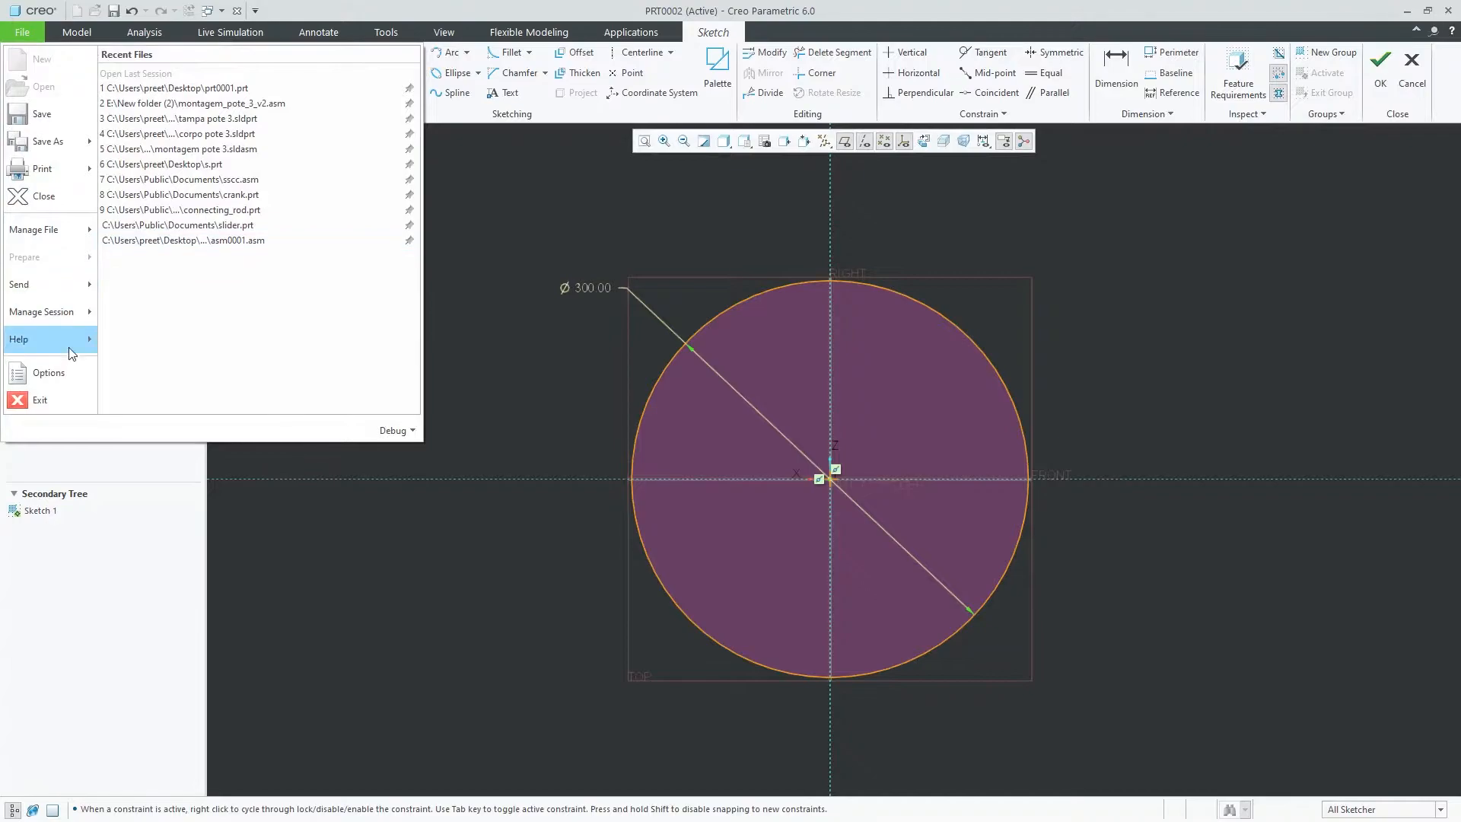
click(47, 373)
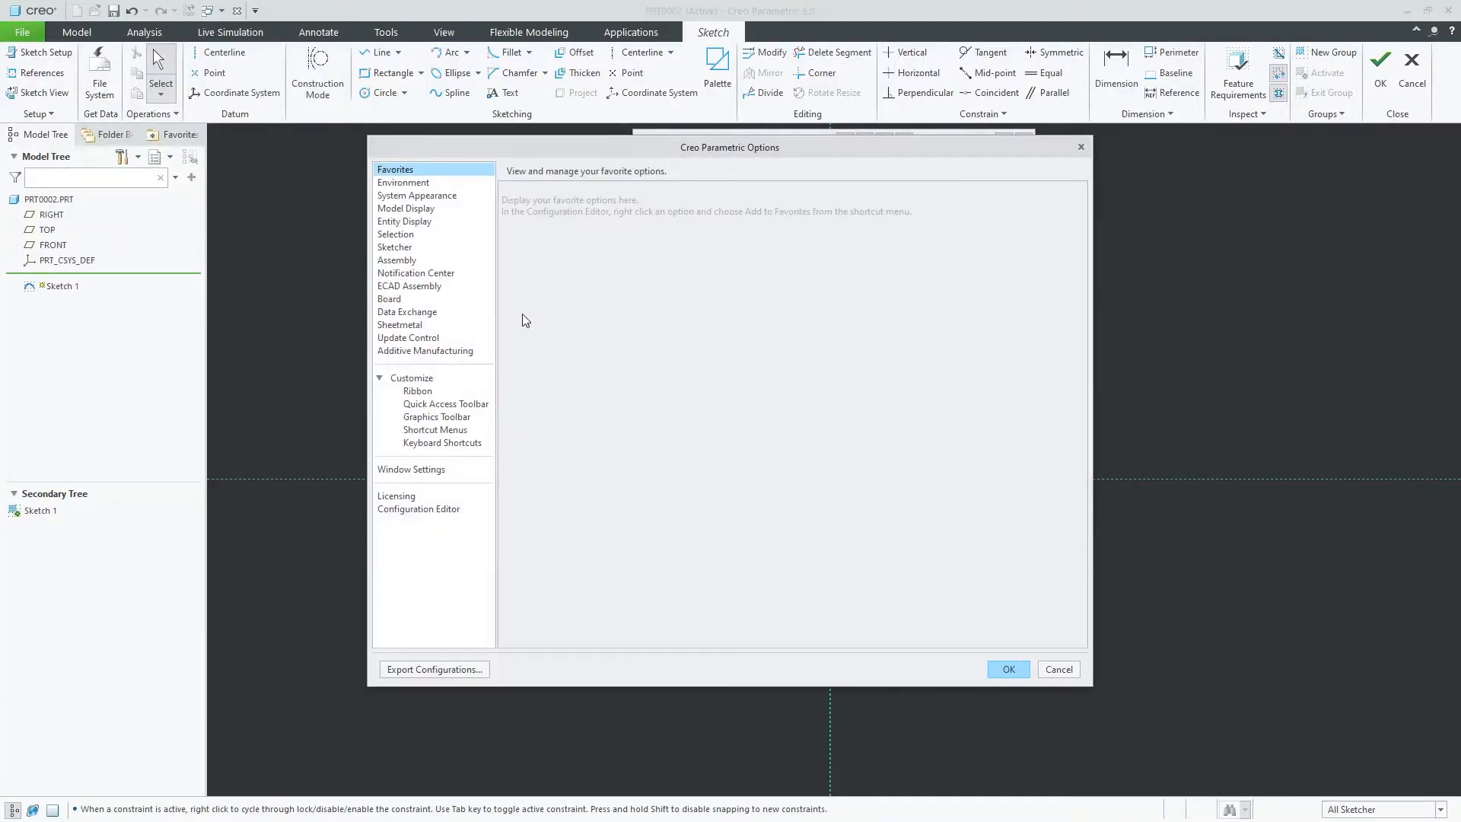
click(395, 246)
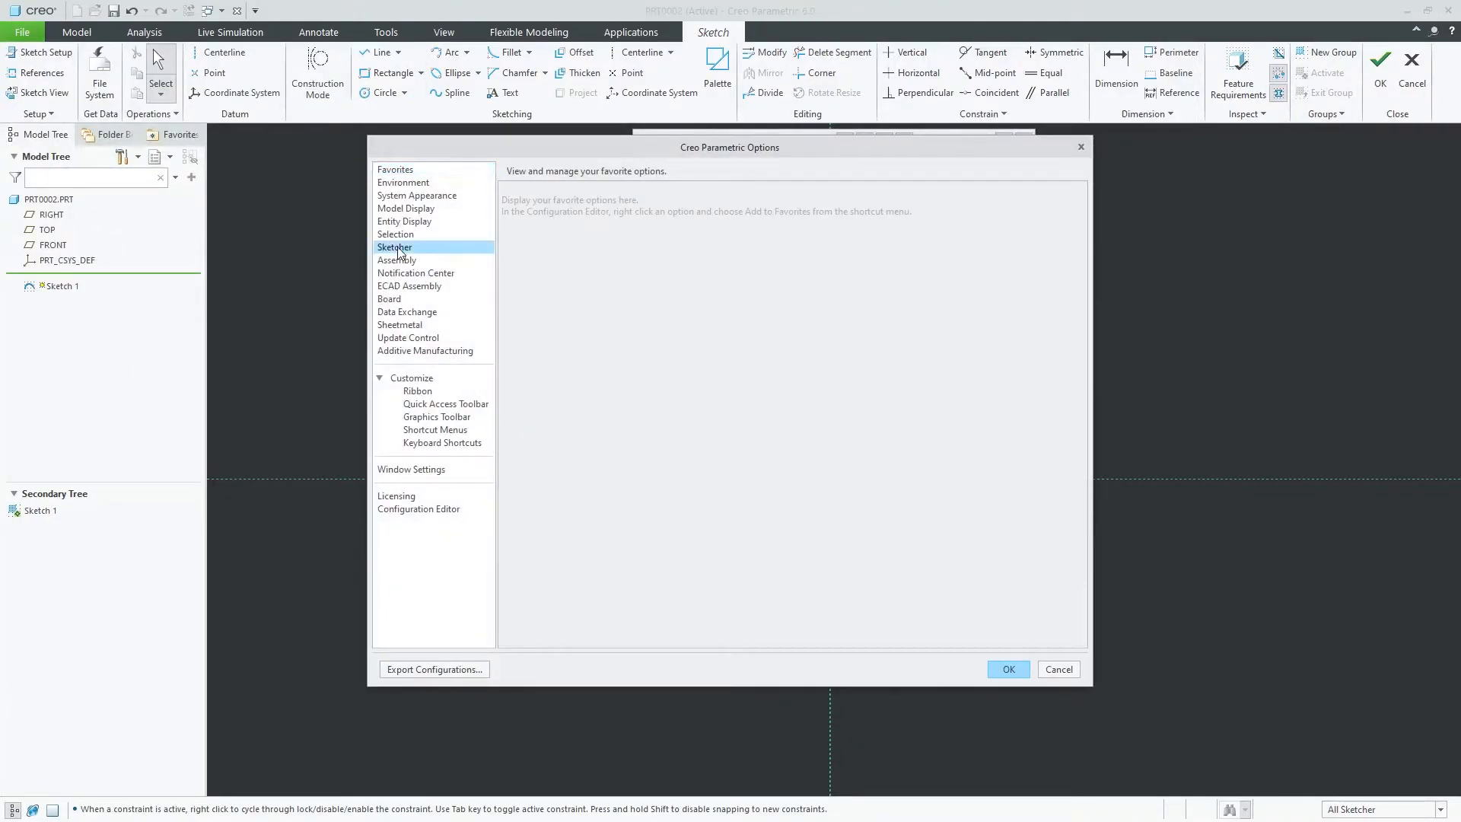
Select the Sketcher line thickness value in Options and confirm with OK
click(395, 246)
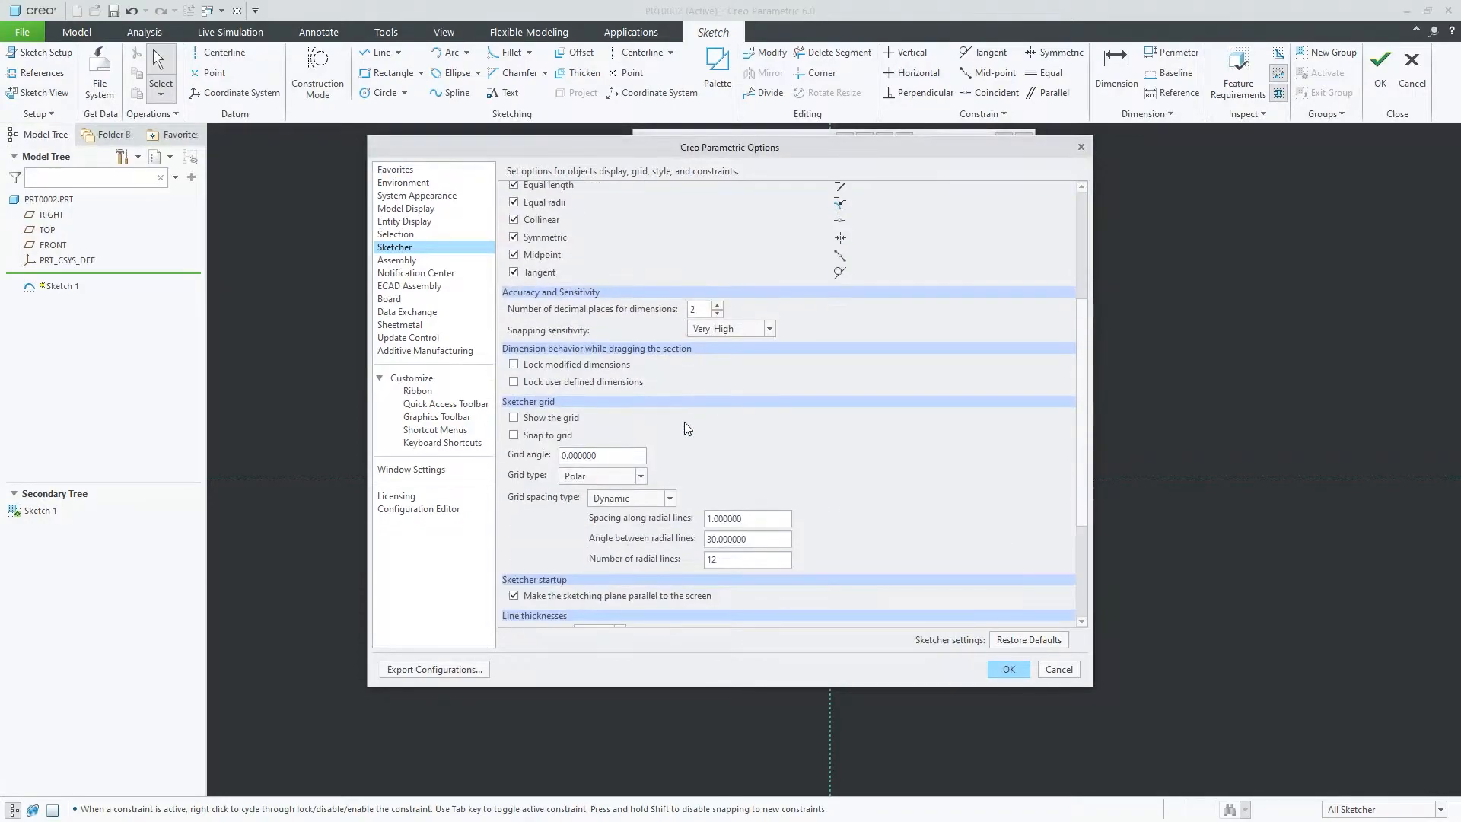
scroll(down, 3)
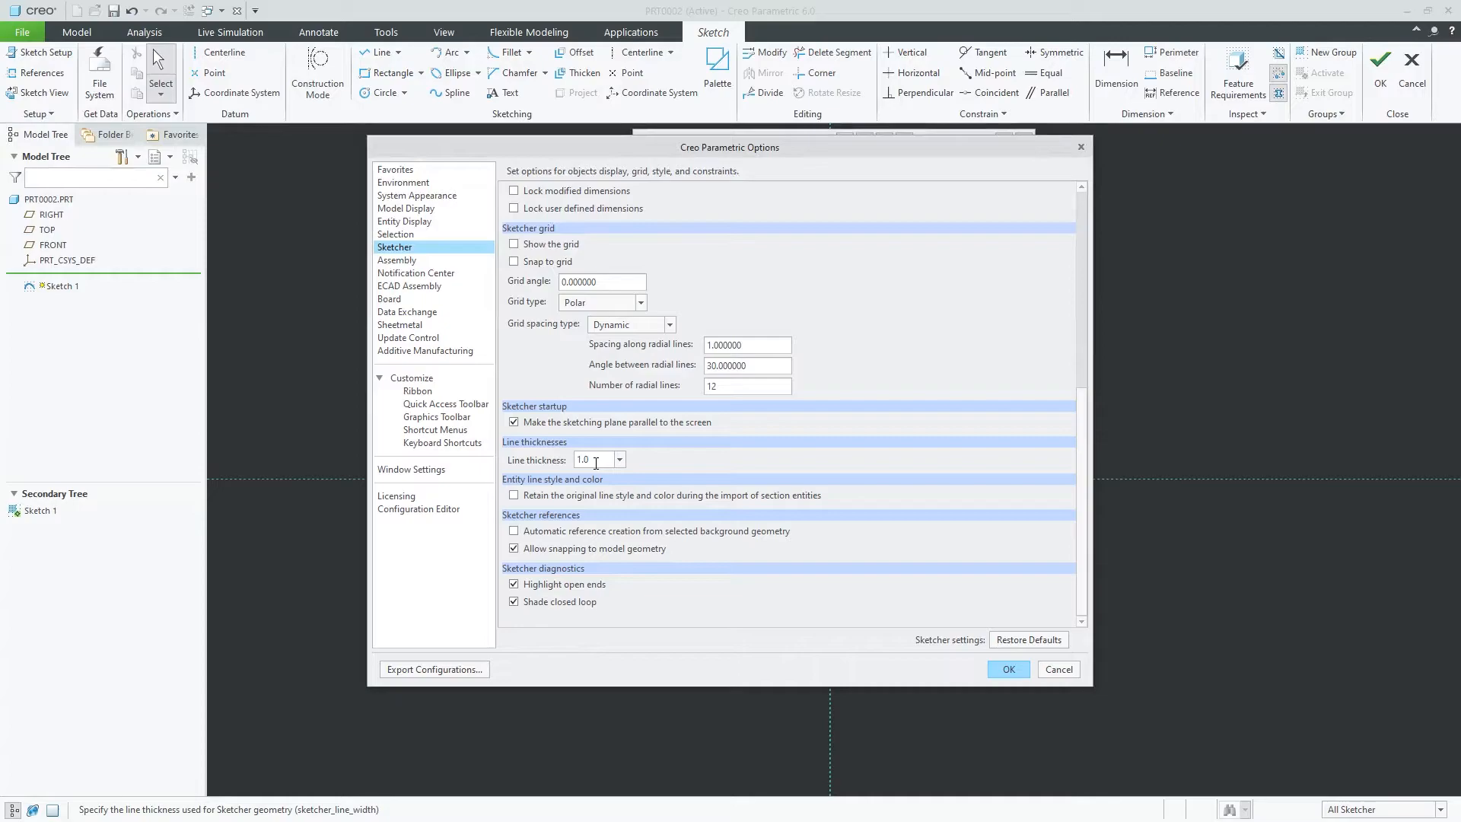
triple_click(597, 459)
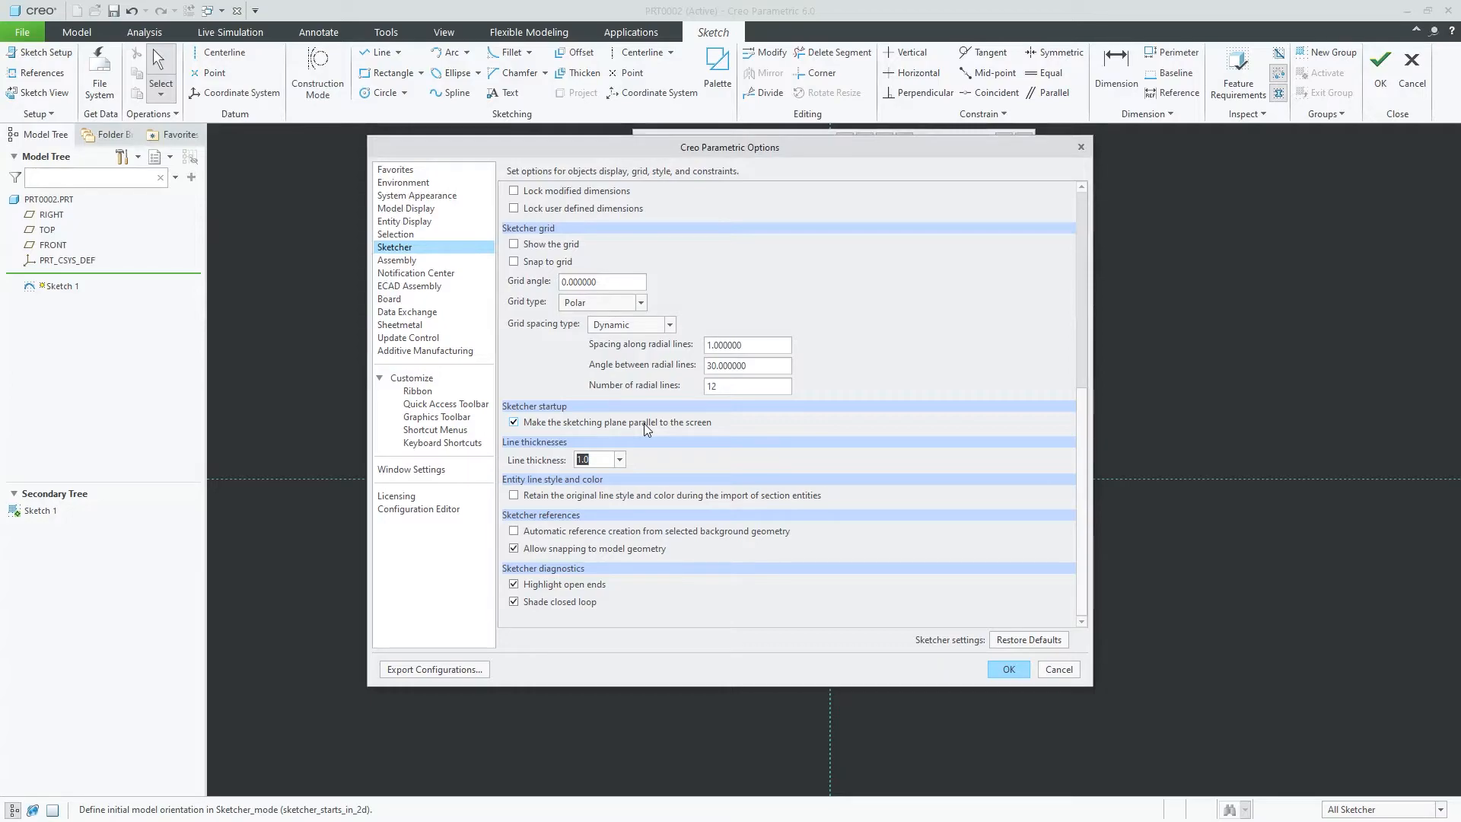
click(1006, 668)
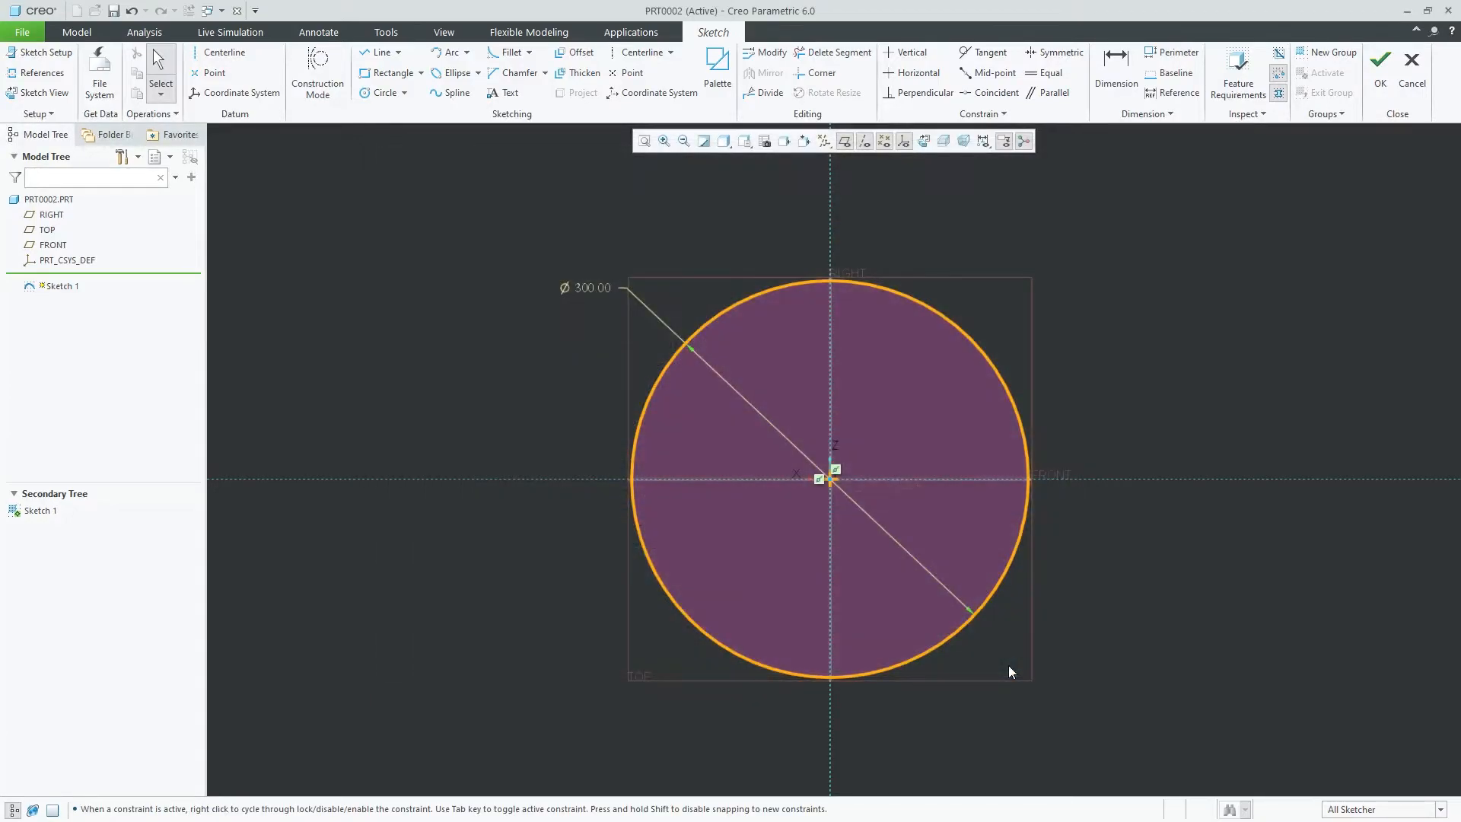
mouse_move(20, 32)
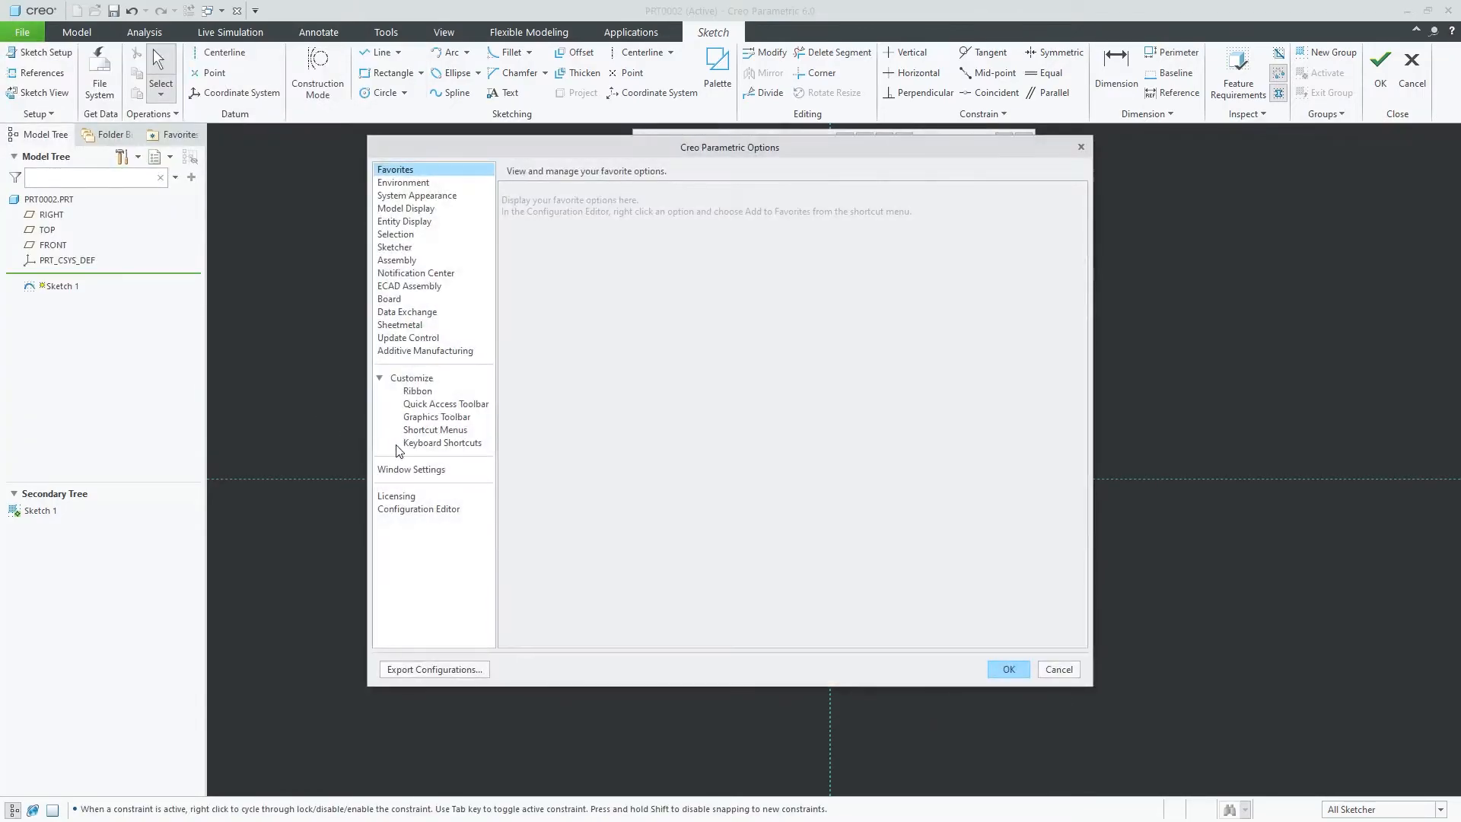
Edit the Sketcher line thickness in Options, then open the full configuration options list
click(394, 247)
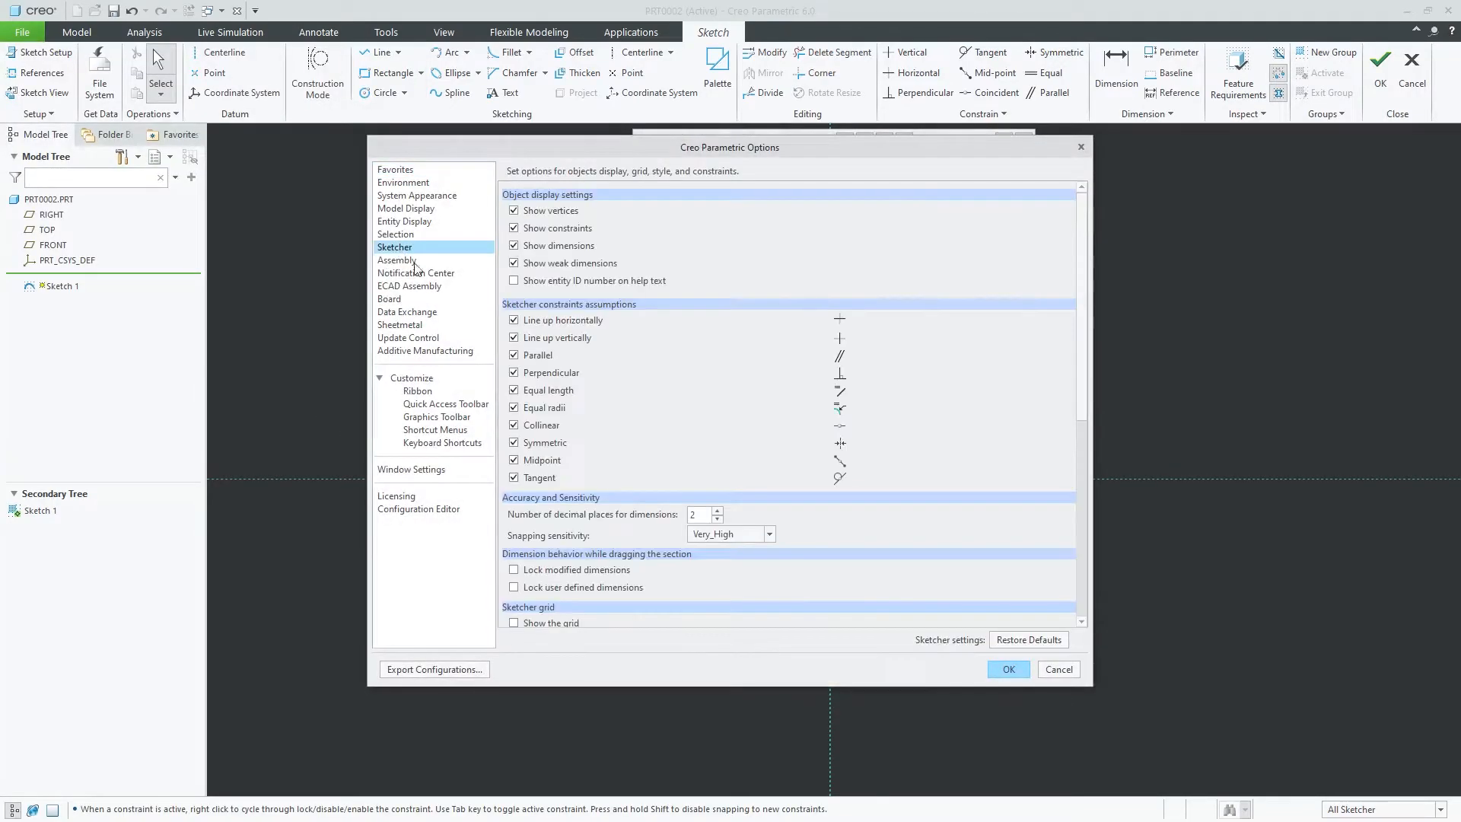
scroll(down, 3)
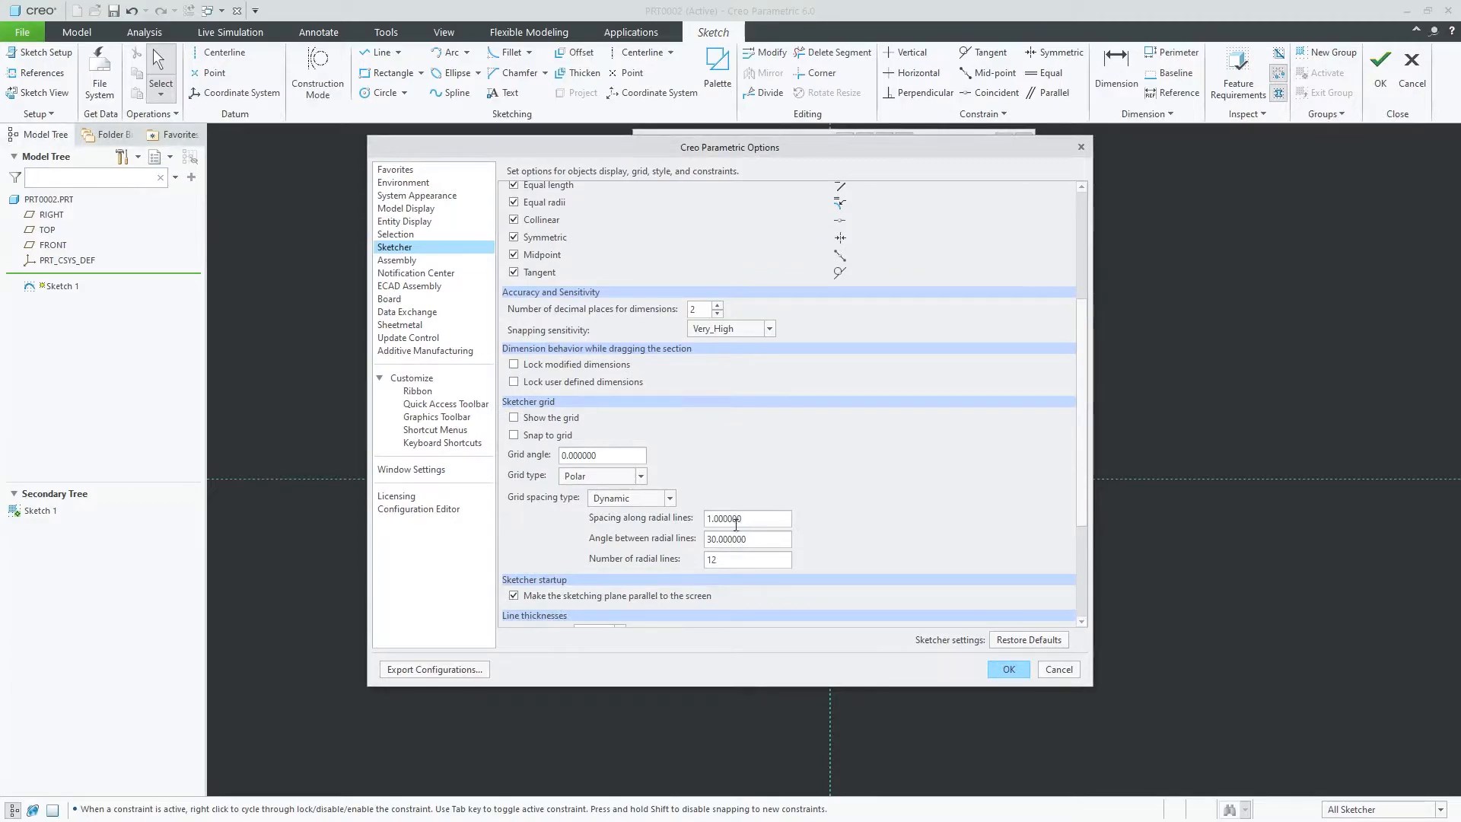
scroll(down, 3)
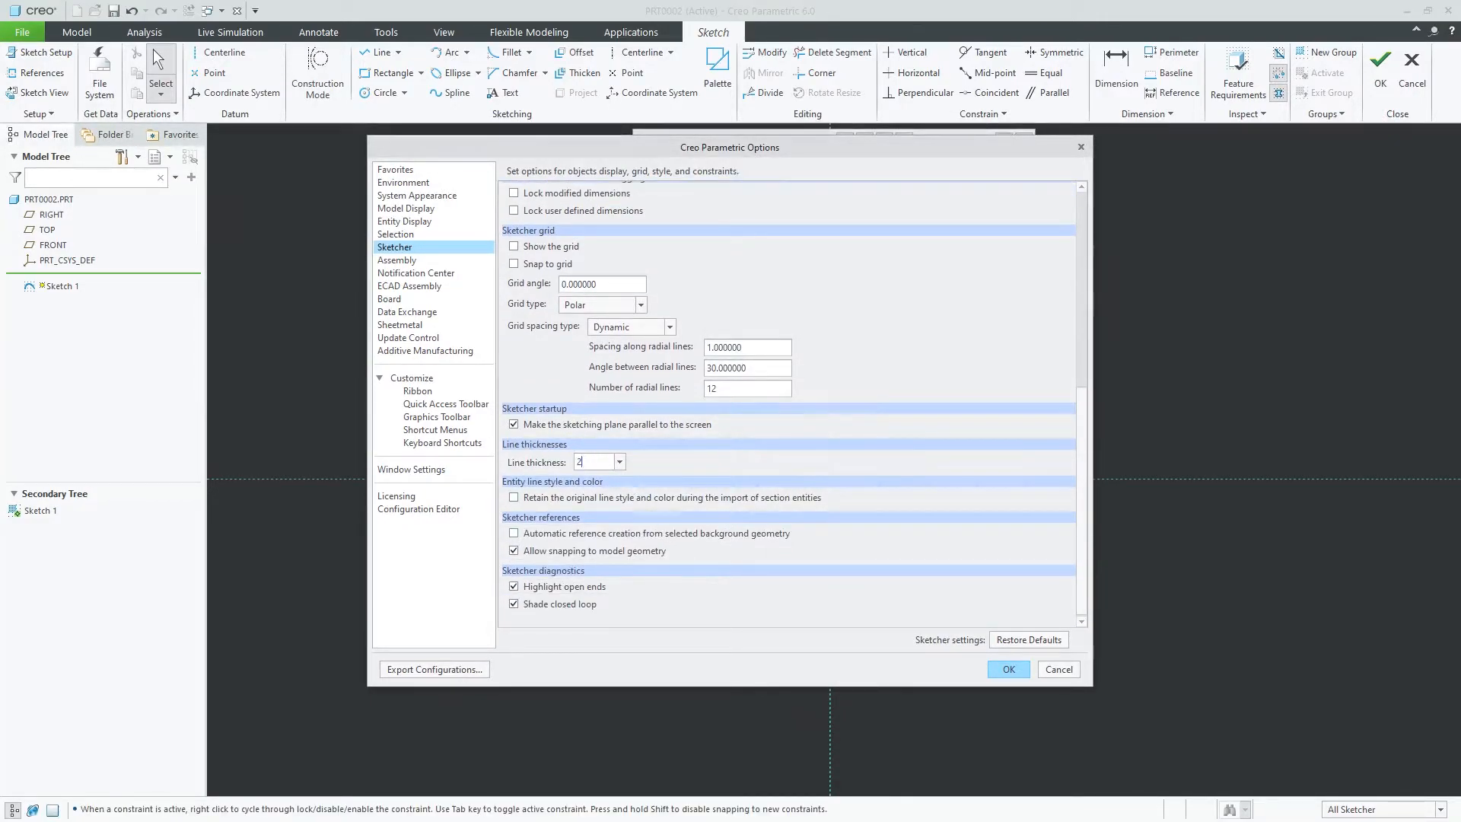
click(620, 457)
text(.5)
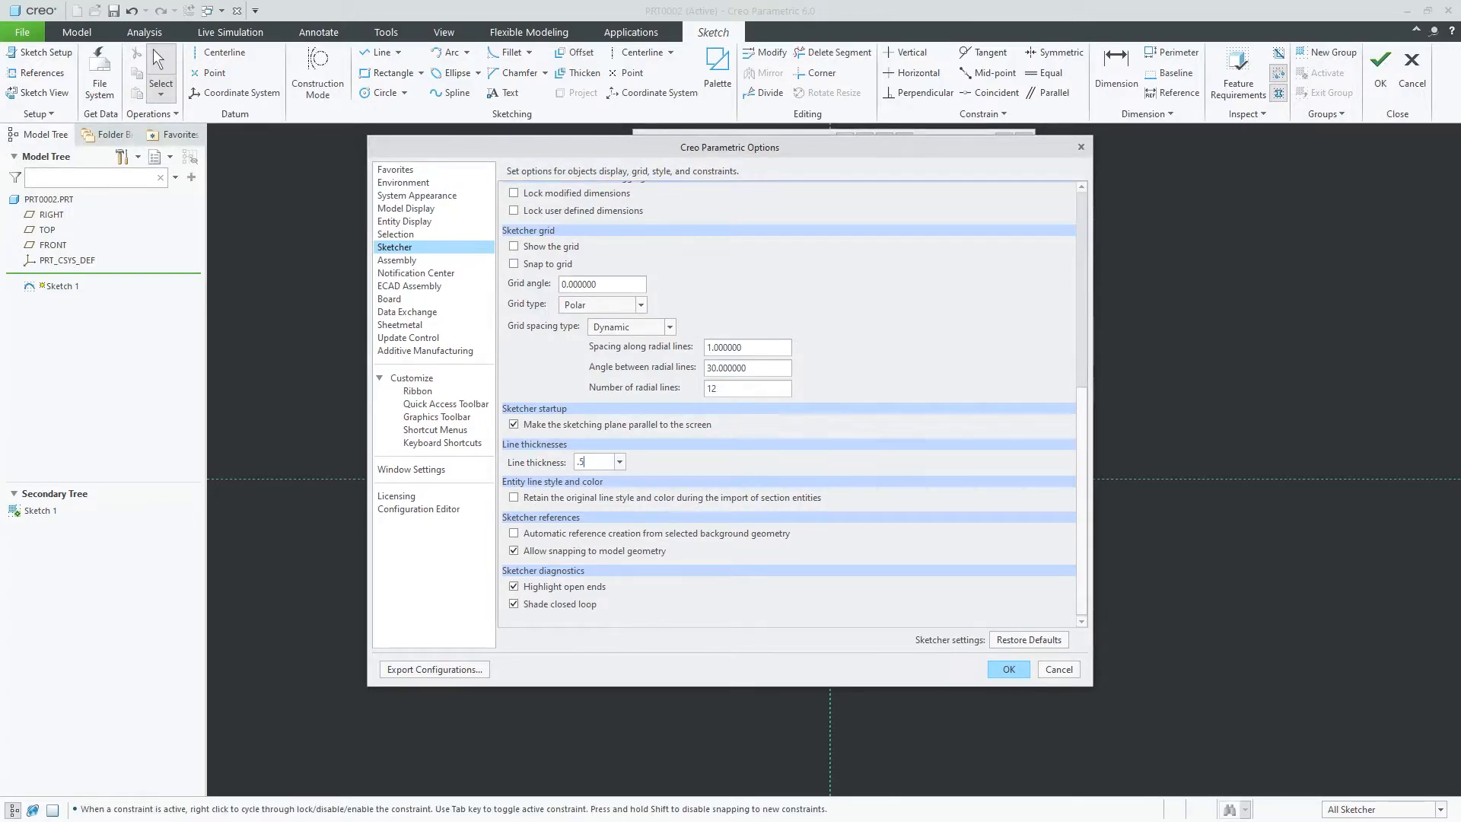
click(1007, 669)
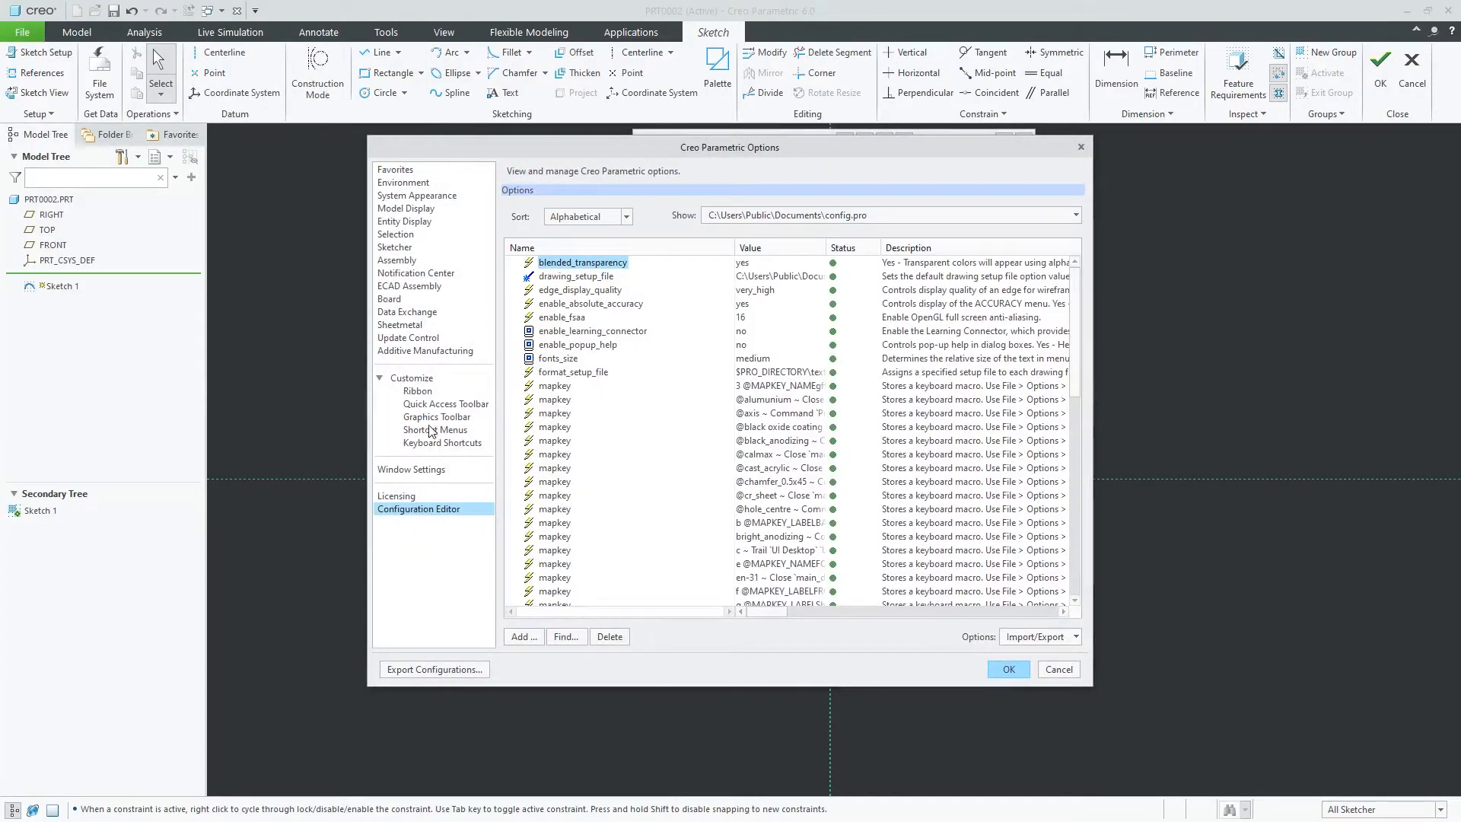
Return to the Sketcher settings and select the line thickness value again
click(394, 247)
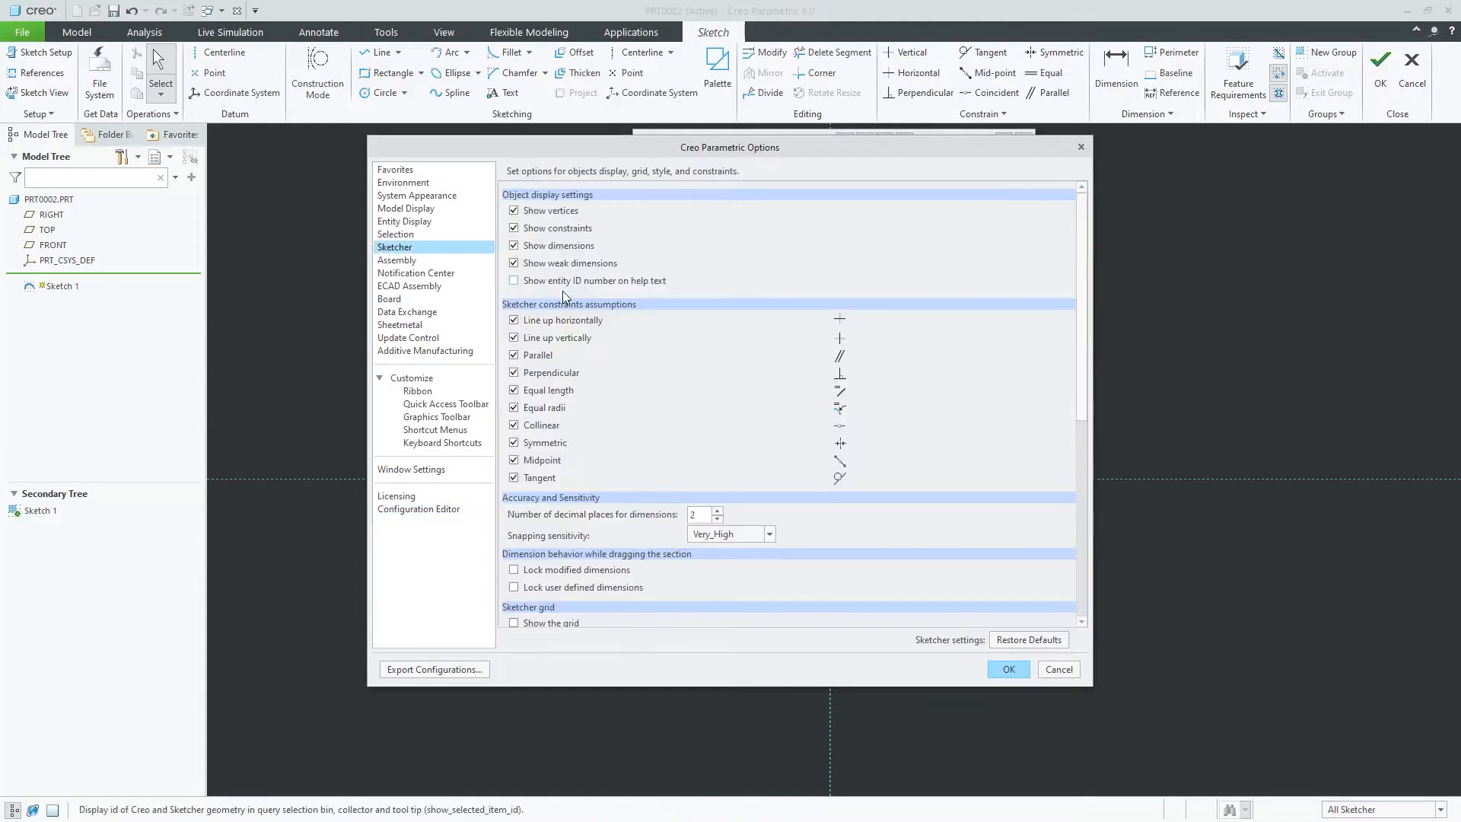
scroll(down, 3)
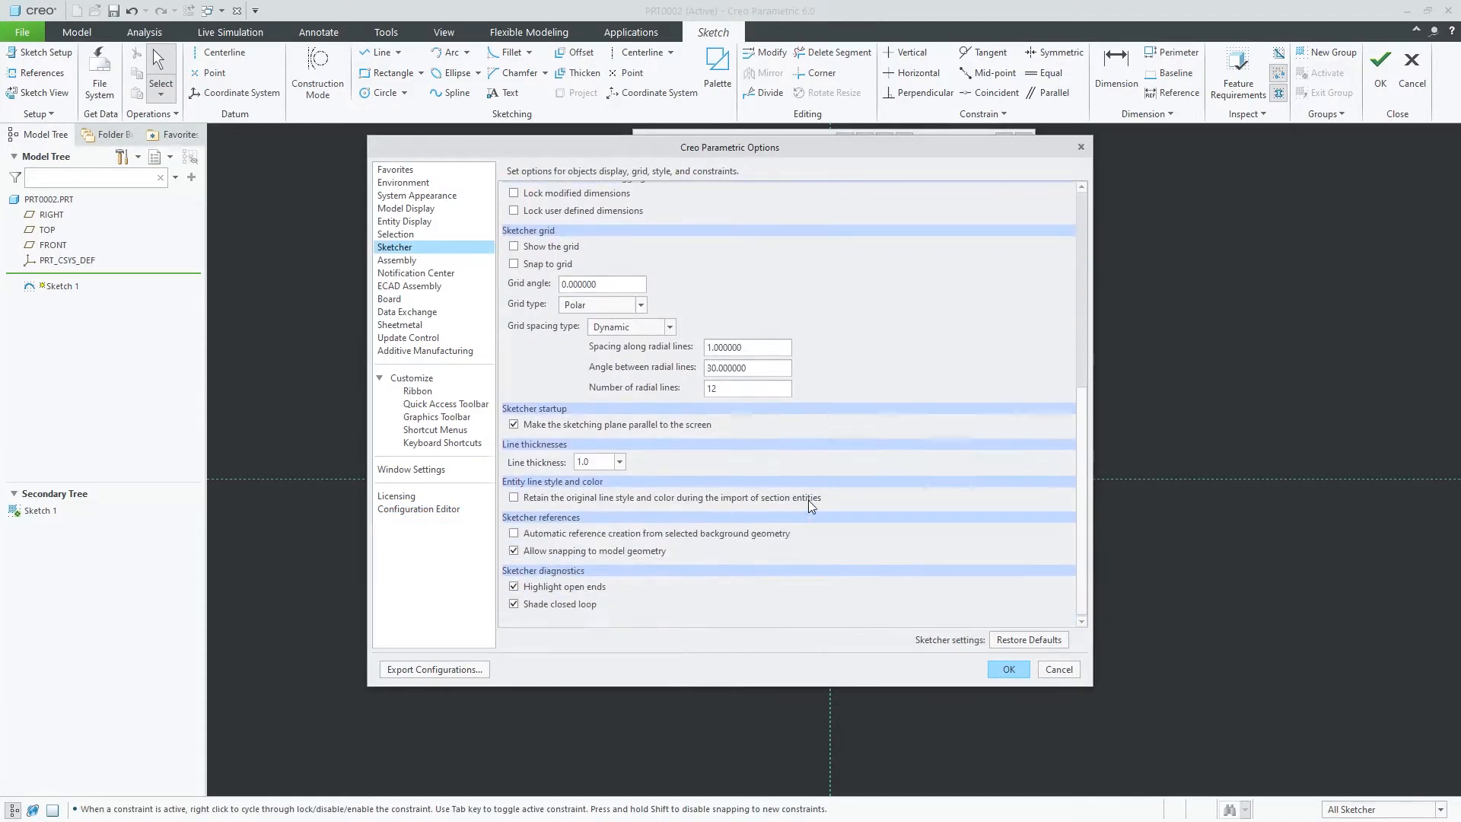
mouse_move(578, 483)
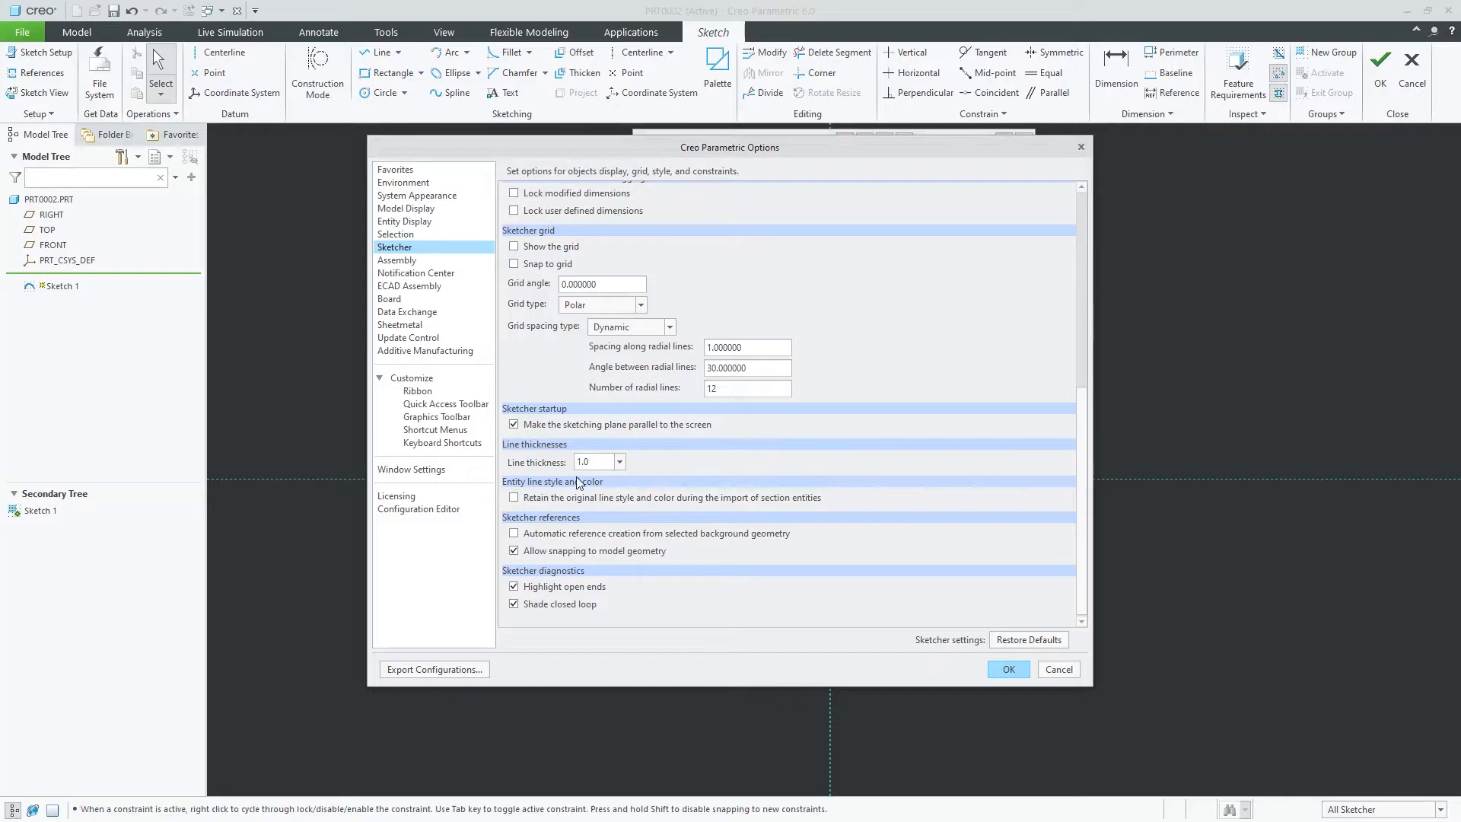
triple_click(589, 461)
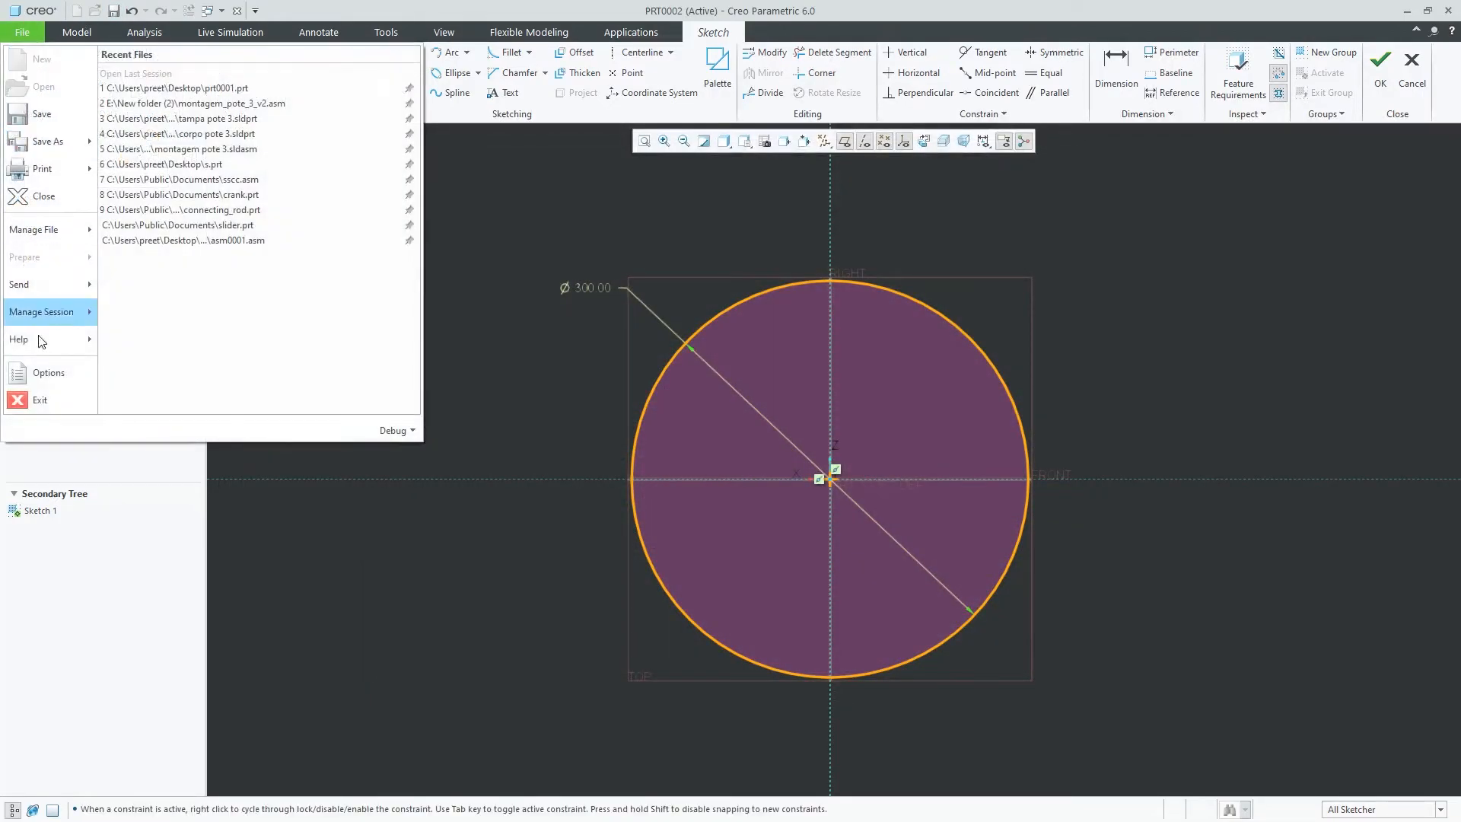
Reopen the Sketcher options, check line thickness reads 2.5, and apply with OK
click(48, 373)
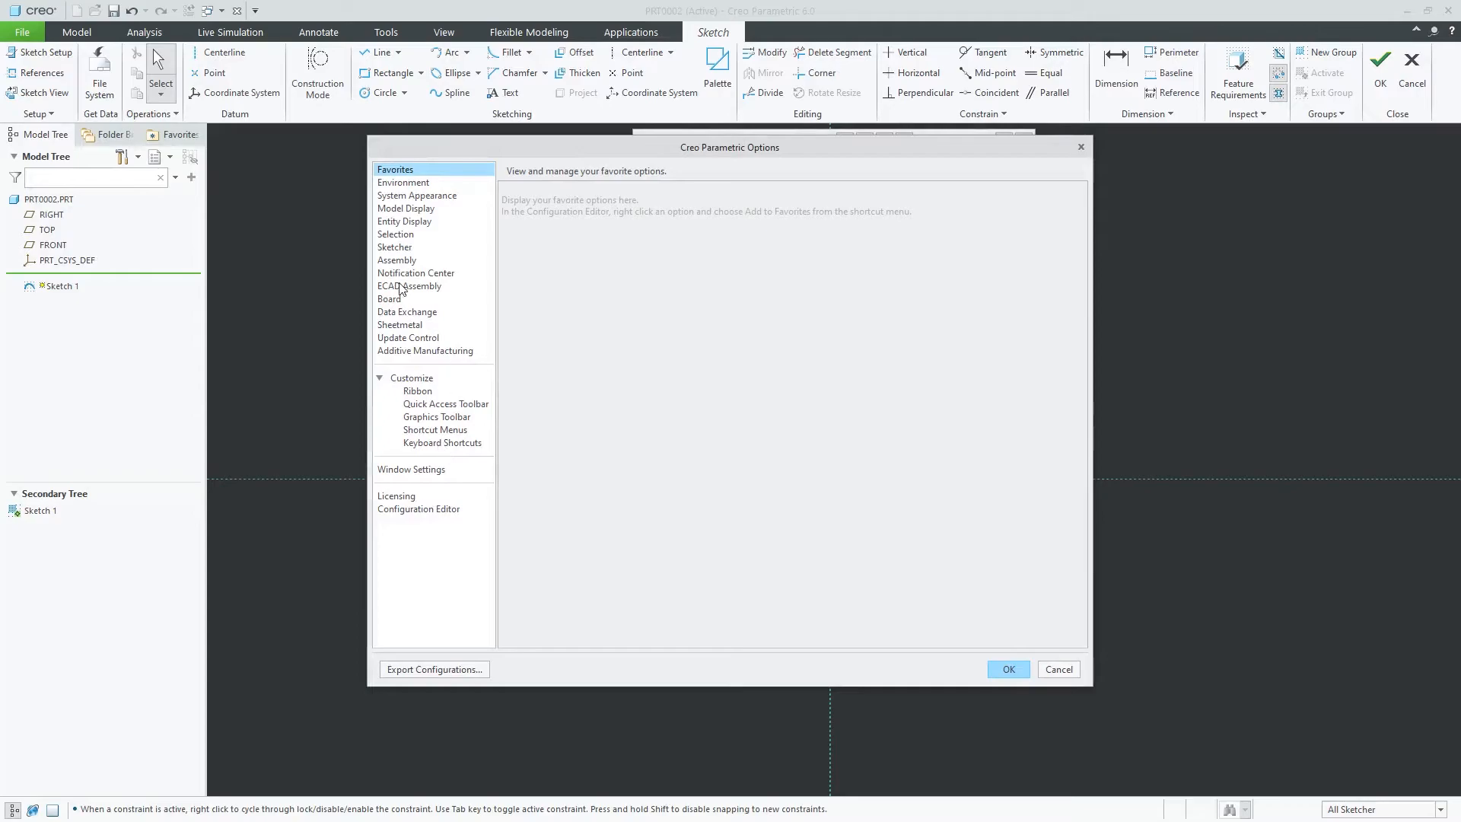
click(394, 247)
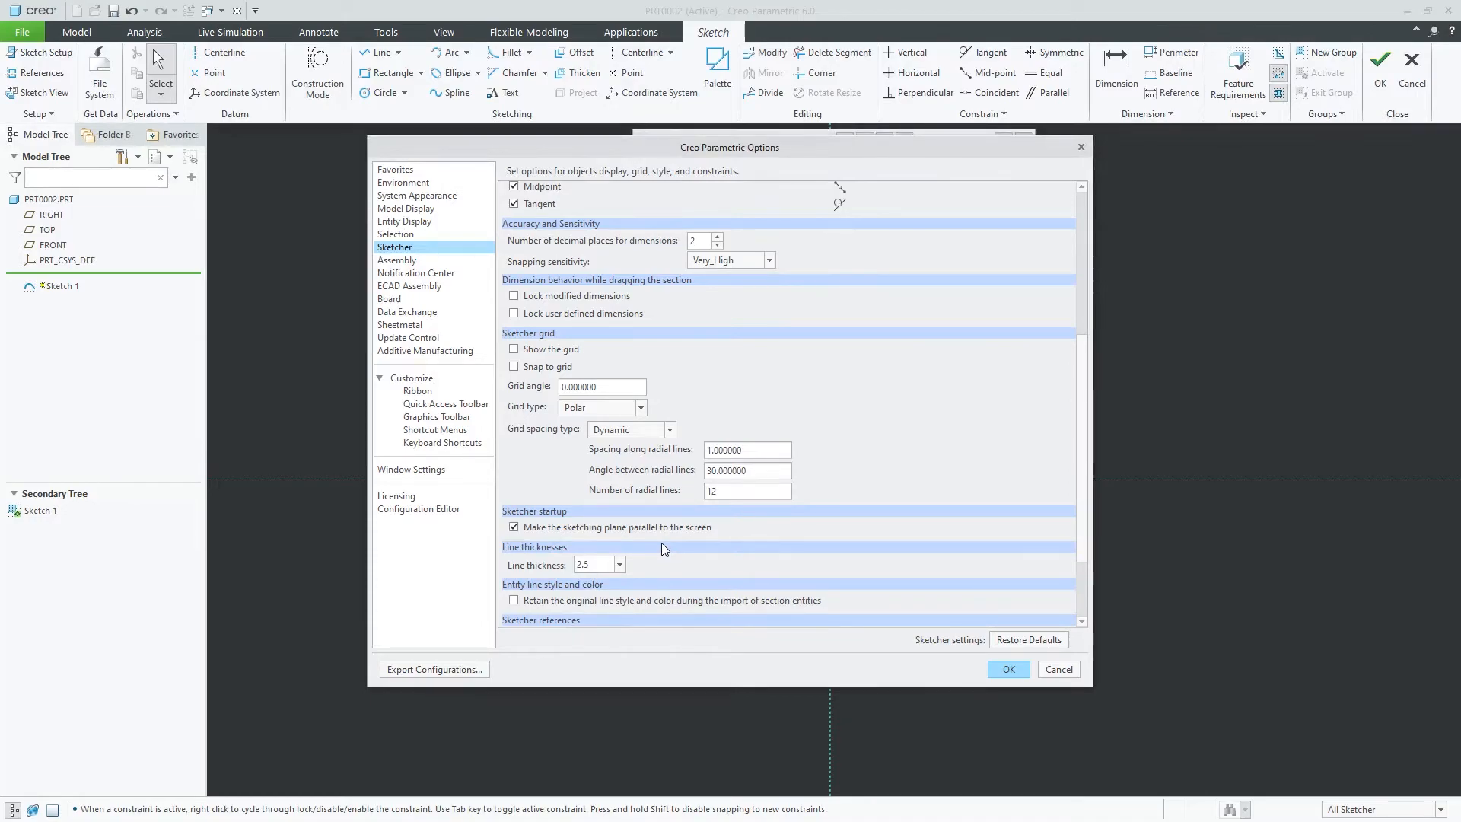
mouse_move(1021, 544)
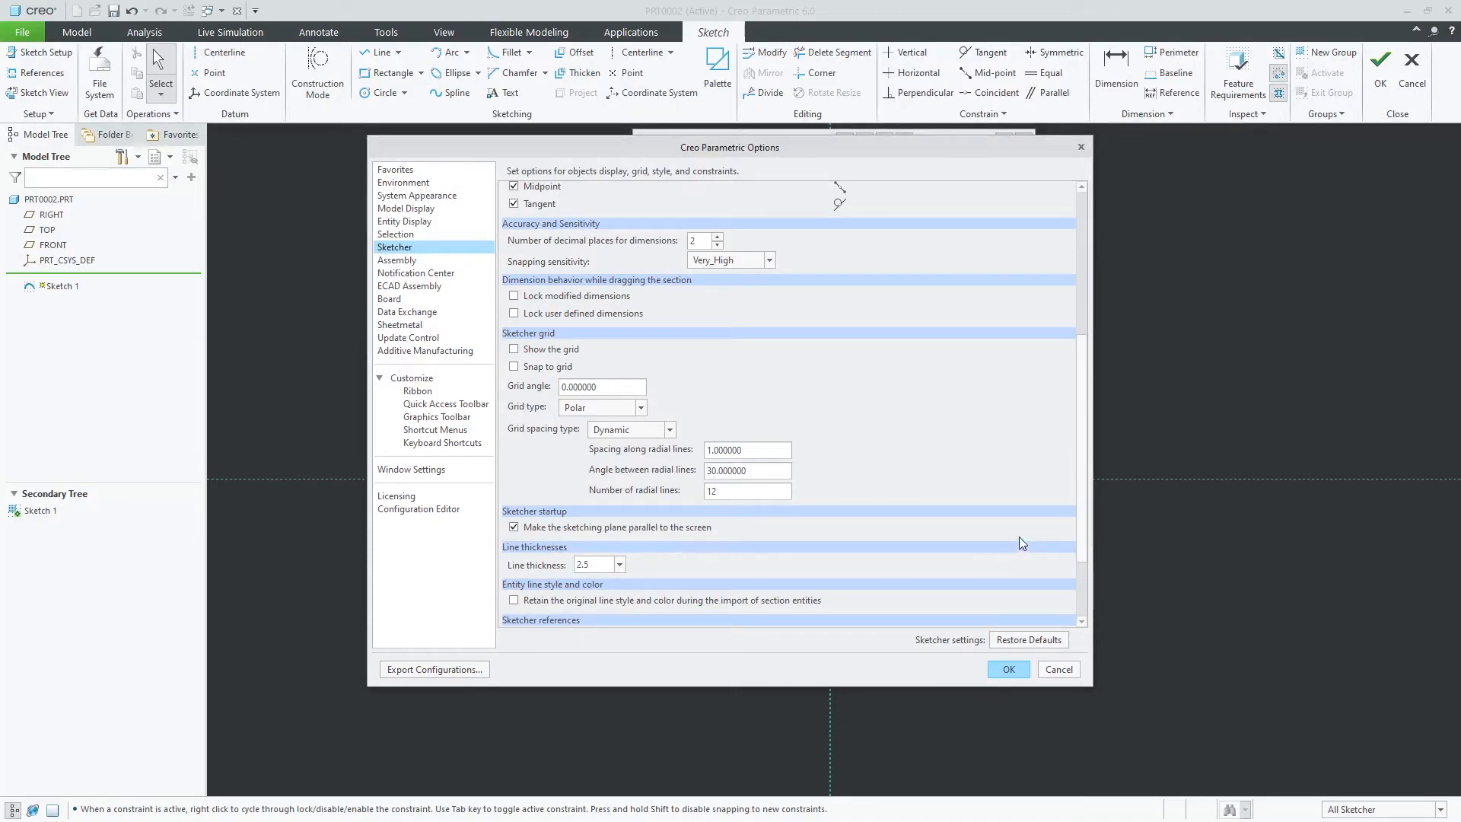
scroll(down, 3)
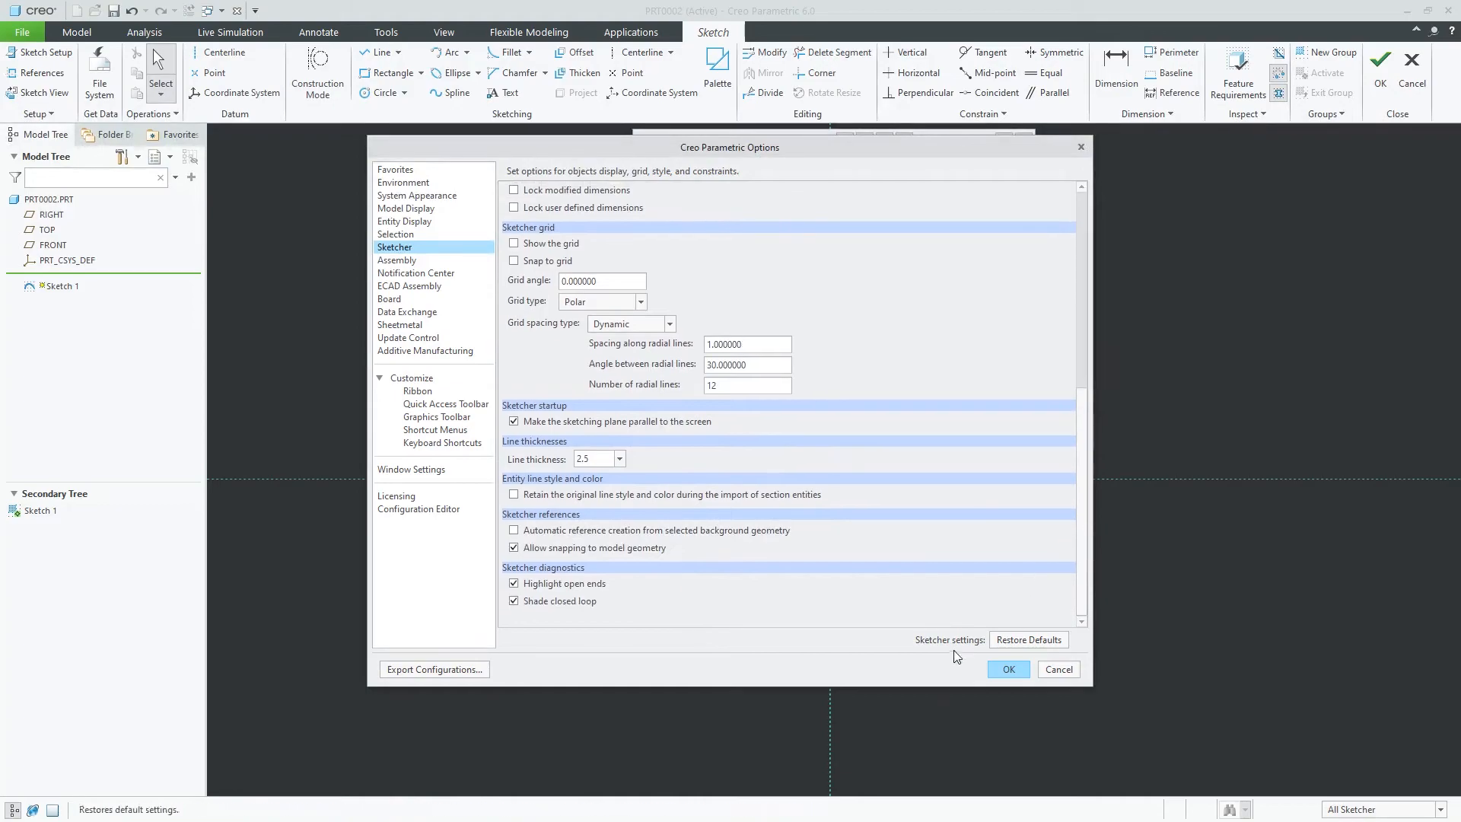
click(1006, 669)
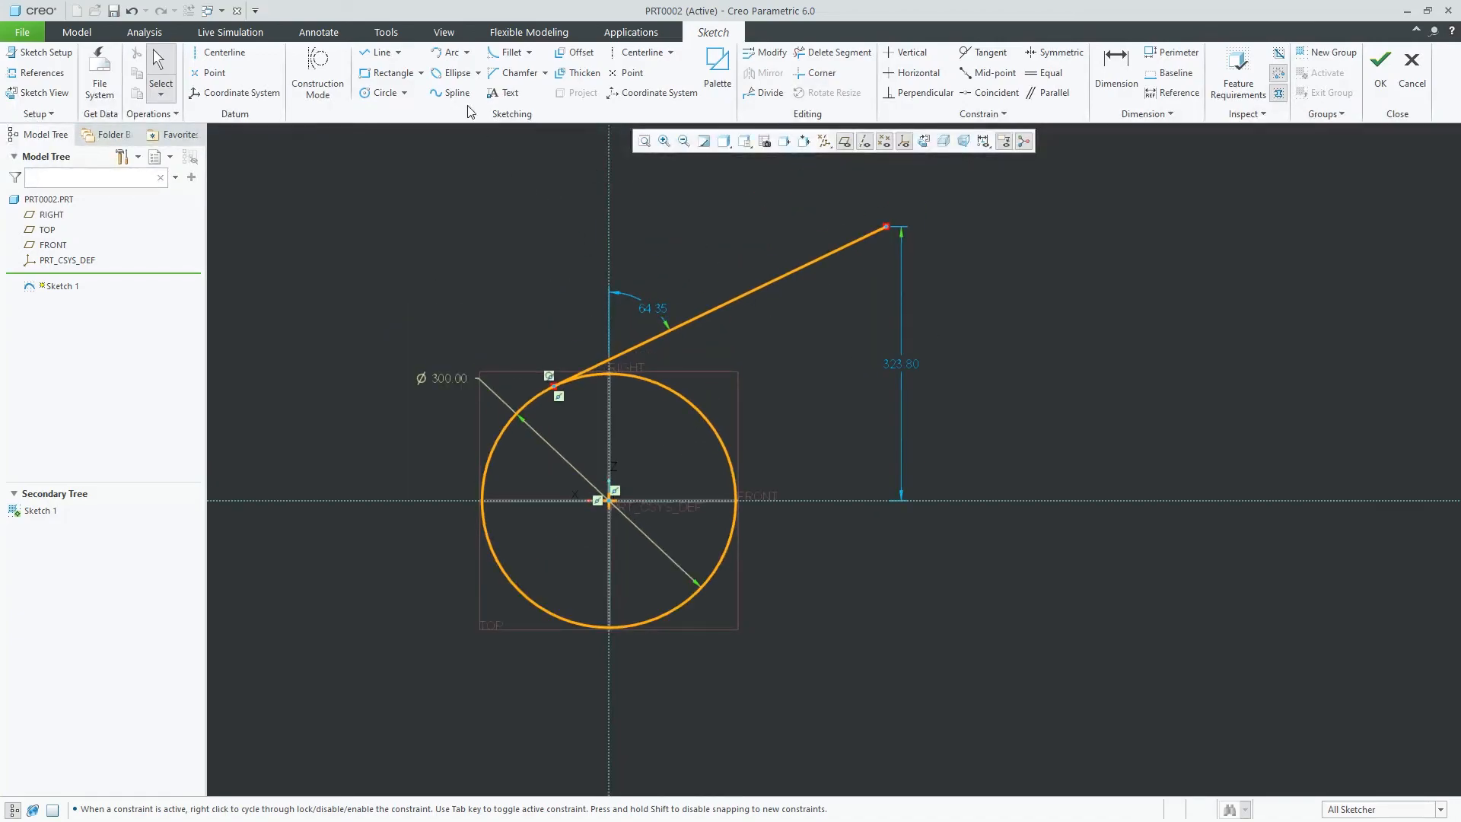
mouse_move(769, 73)
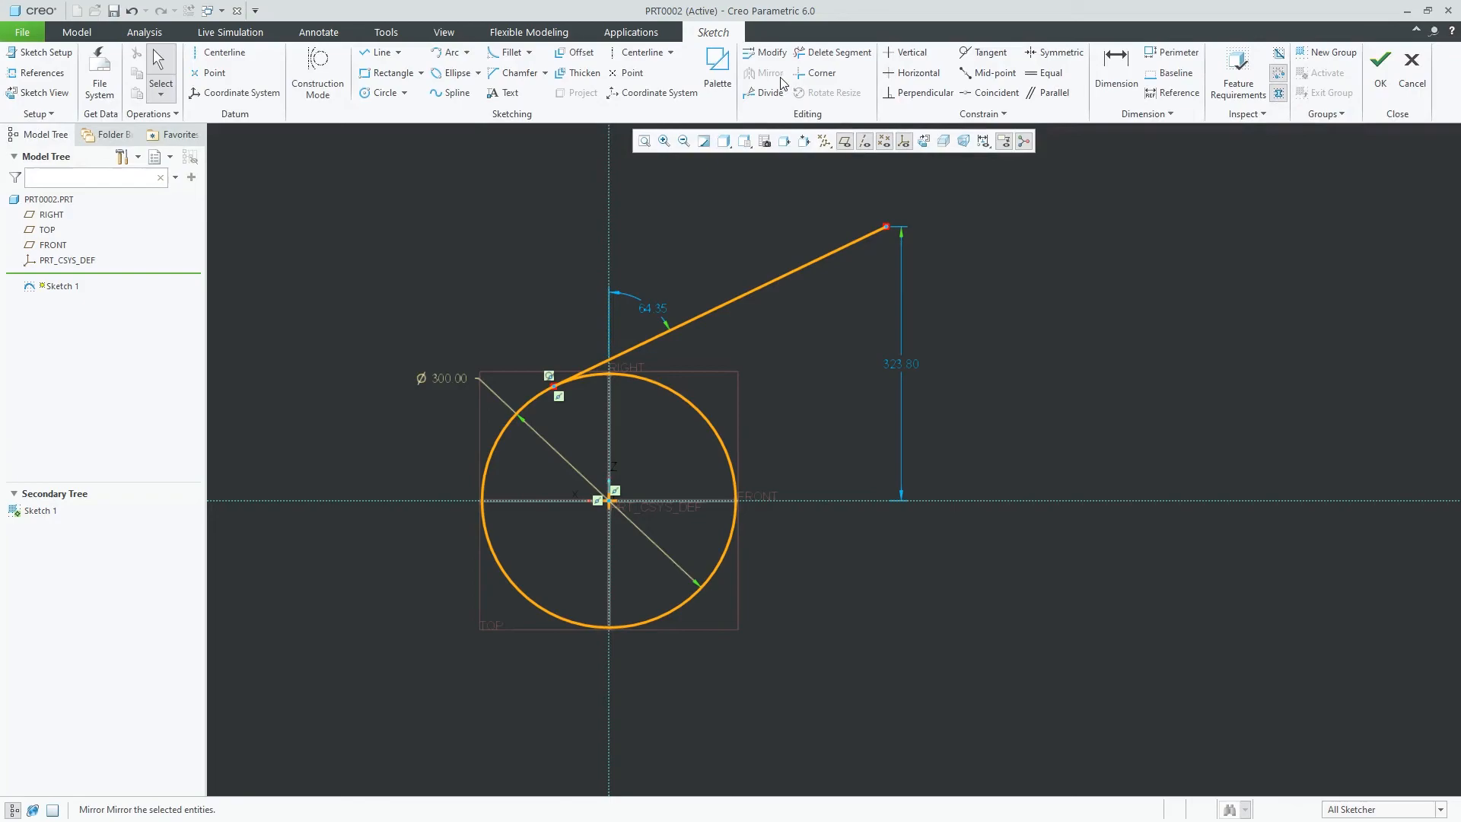
Start the Delete Segment tool to trim the circle's upper-right arc
click(838, 53)
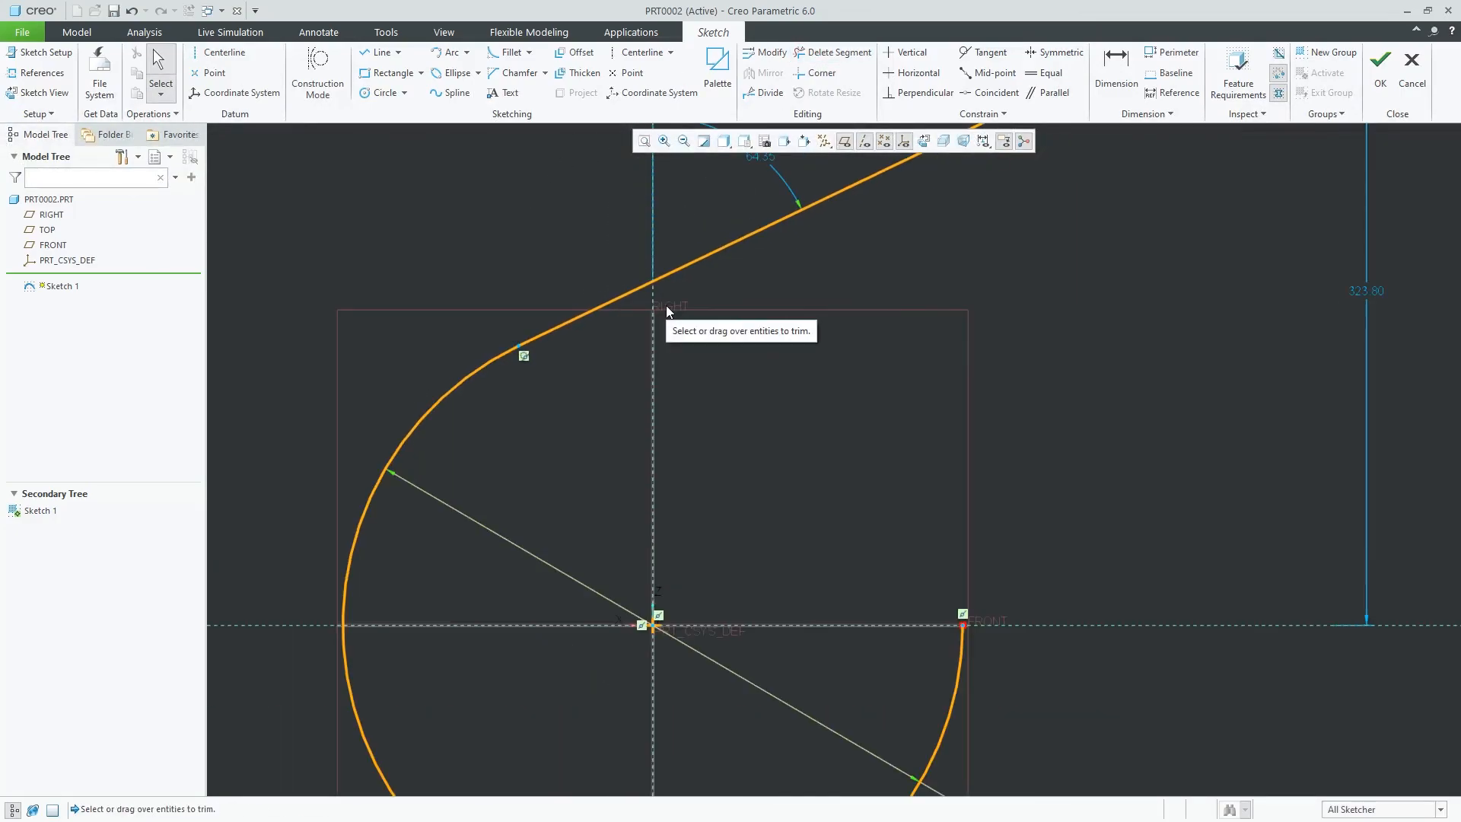
mouse_move(715, 307)
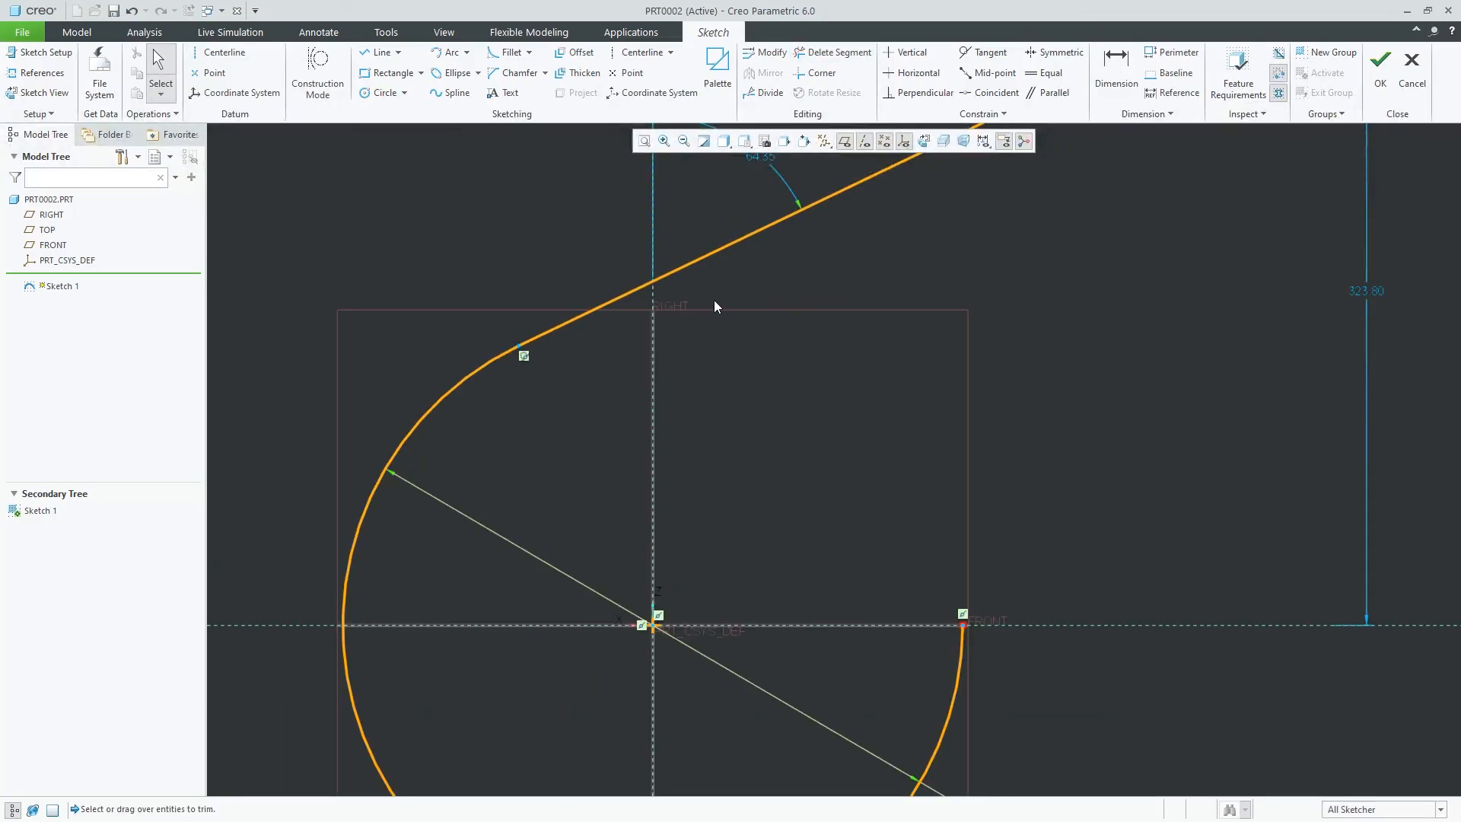